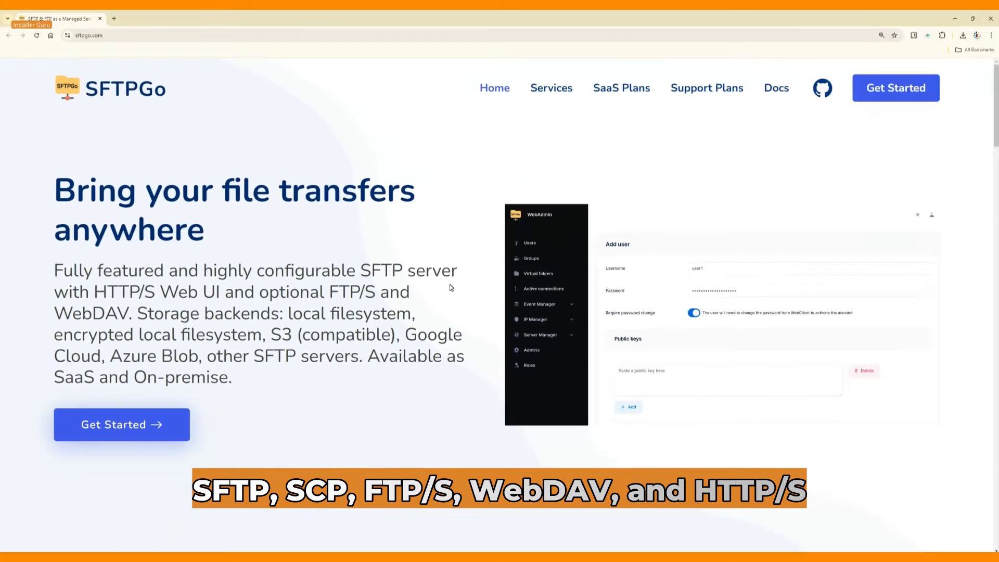
# - Read down the SFTPGo site, highlighting the S3 backend phrase and browsing the feature sections
pyautogui.scroll(-3)
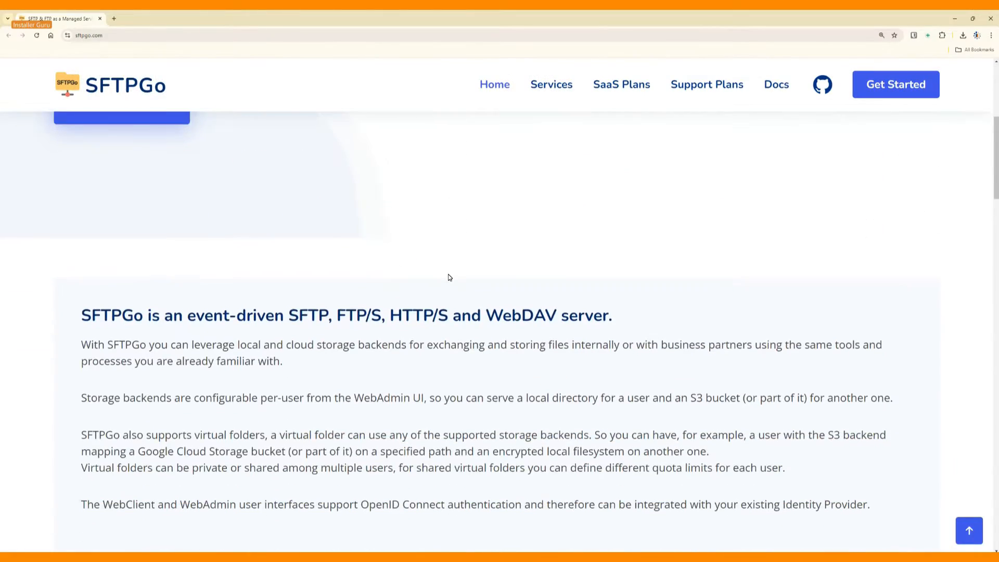
pyautogui.scroll(-3)
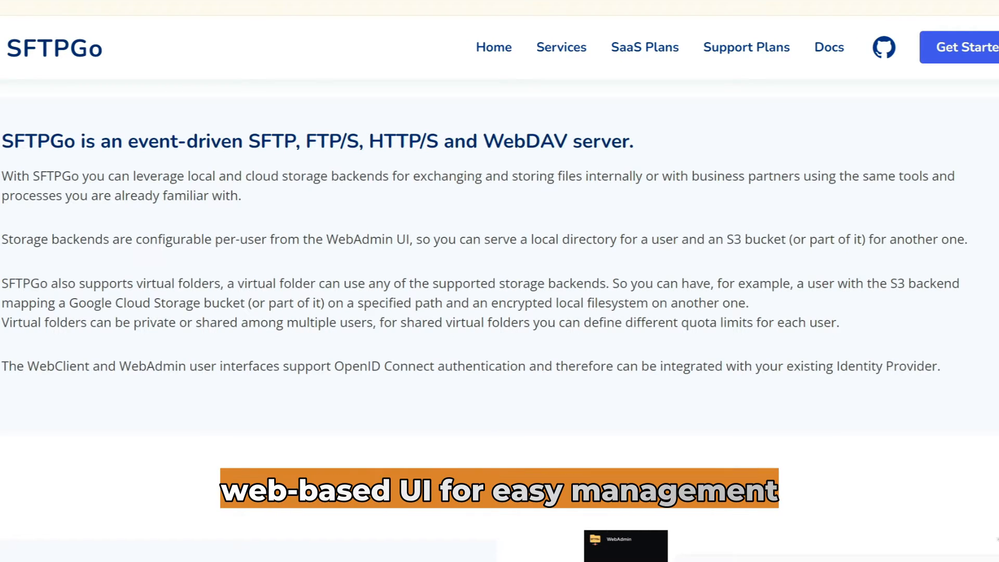
pyautogui.moveTo(11, 303); pyautogui.dragTo(219, 303)
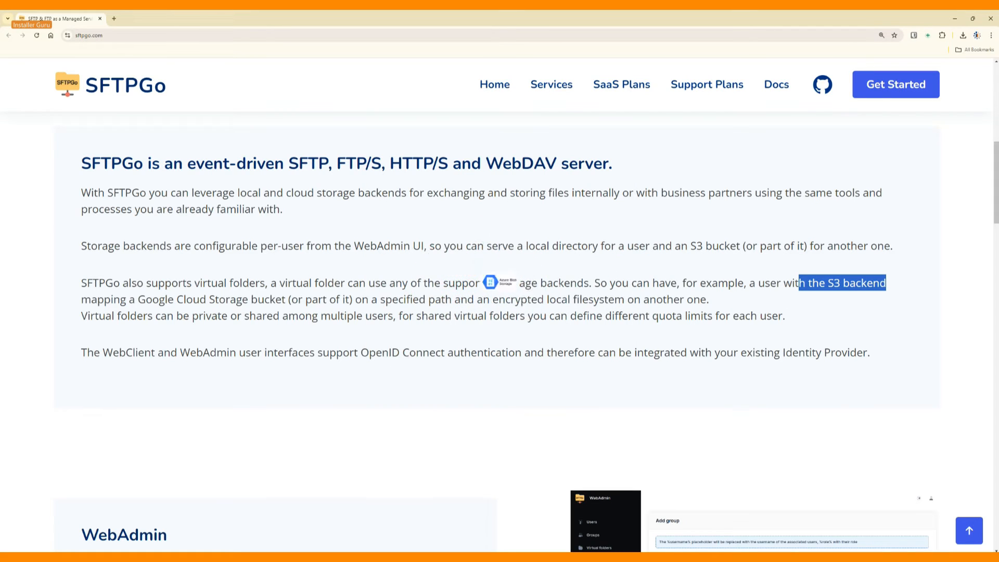
pyautogui.scroll(-3)
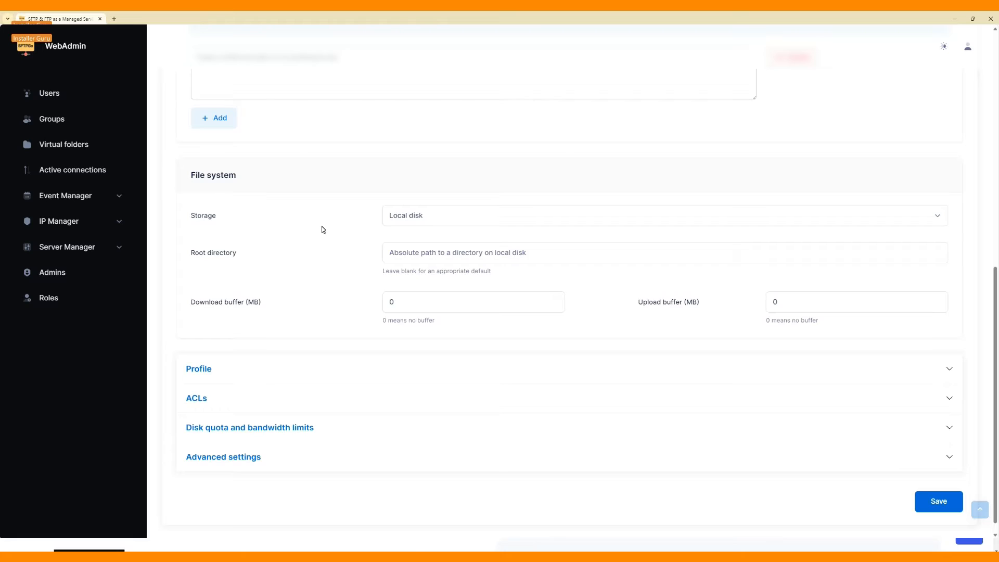
pyautogui.click(662, 214)
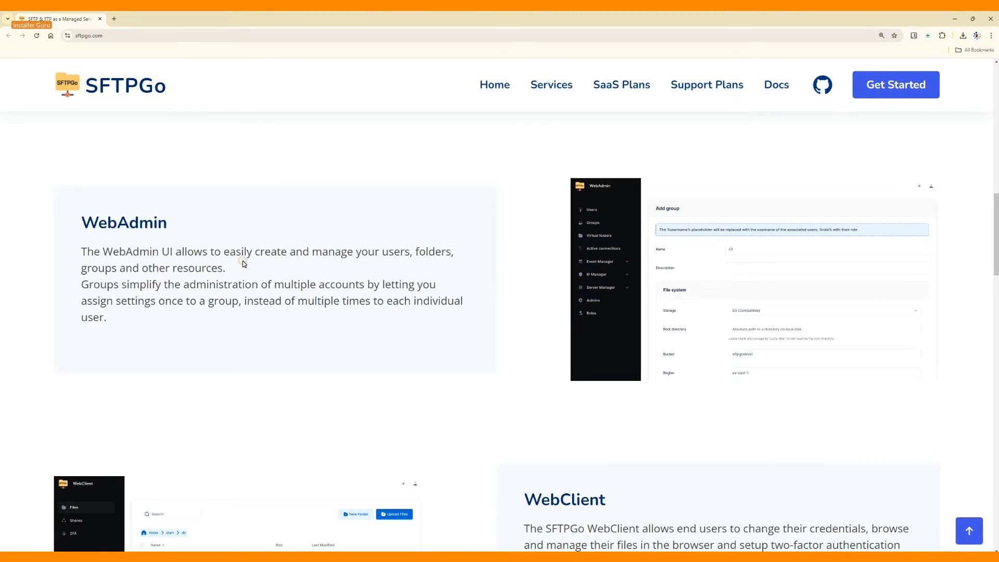
pyautogui.scroll(-3)
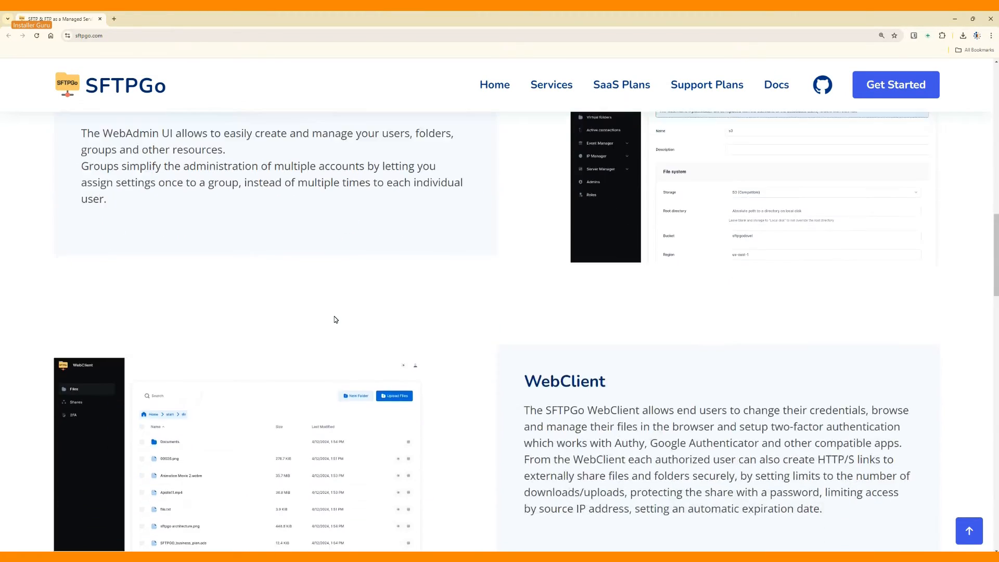
pyautogui.scroll(-3)
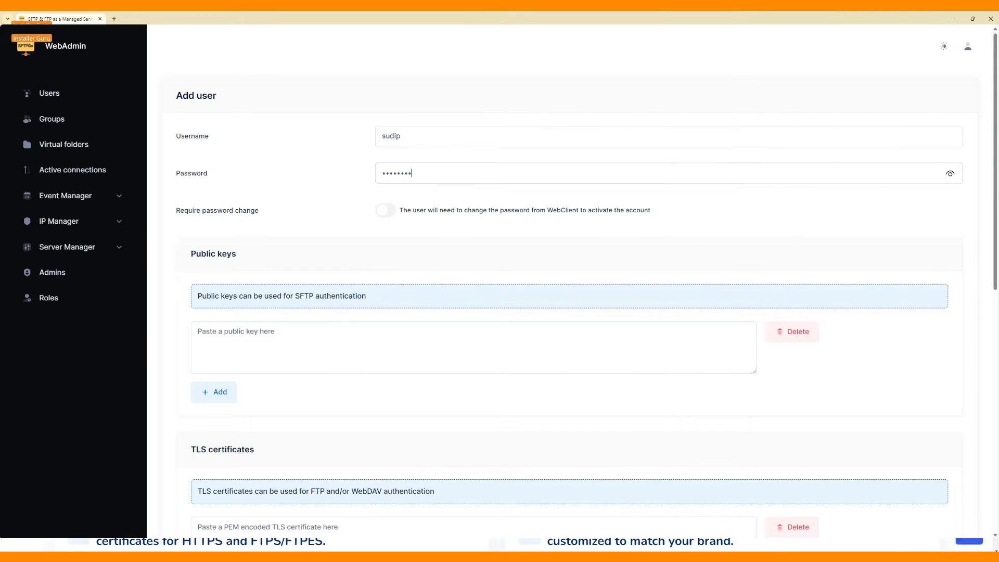
pyautogui.click(385, 210)
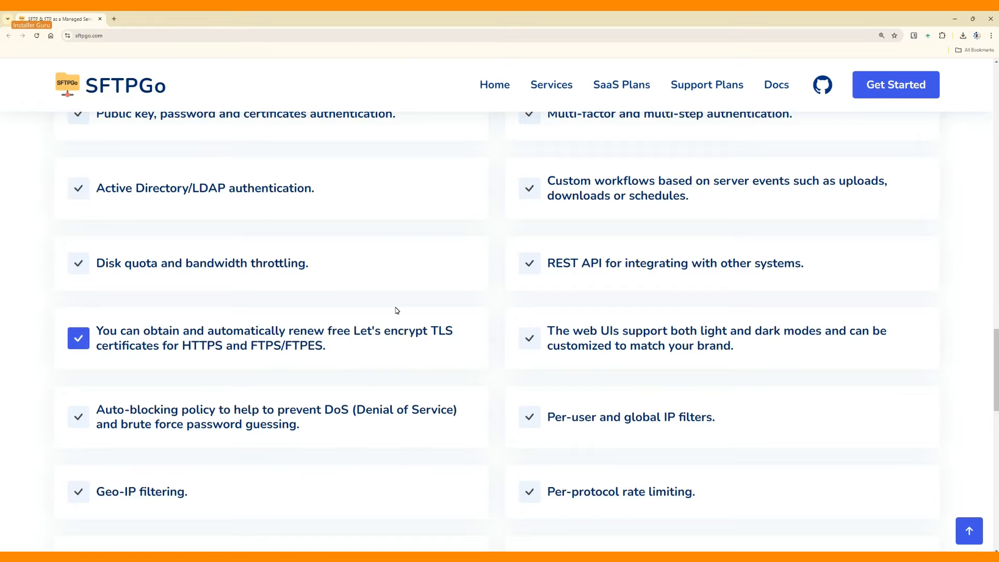
# - Reach the page footer and open the Docs link under Resources in a new tab
pyautogui.scroll(-3)
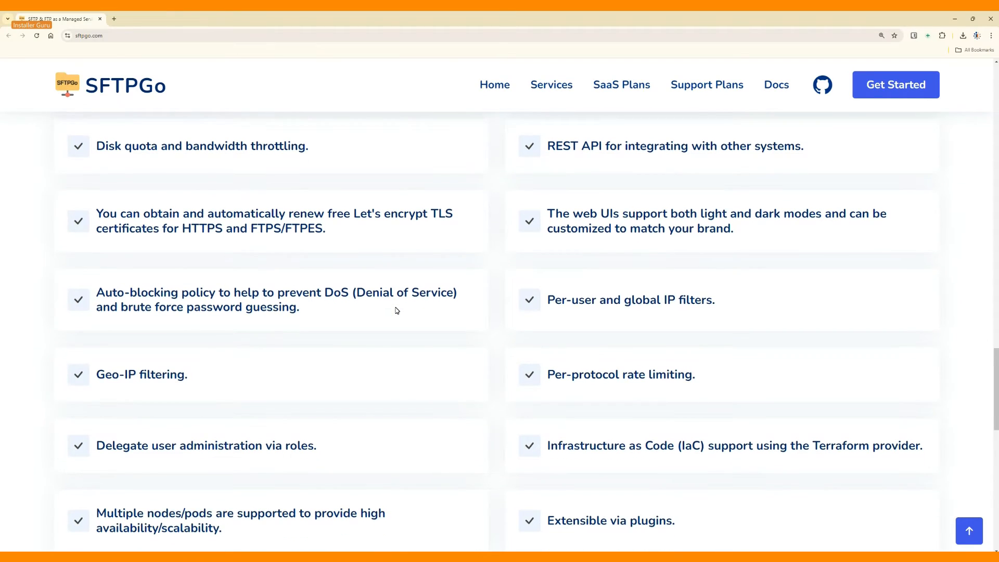
pyautogui.scroll(-3)
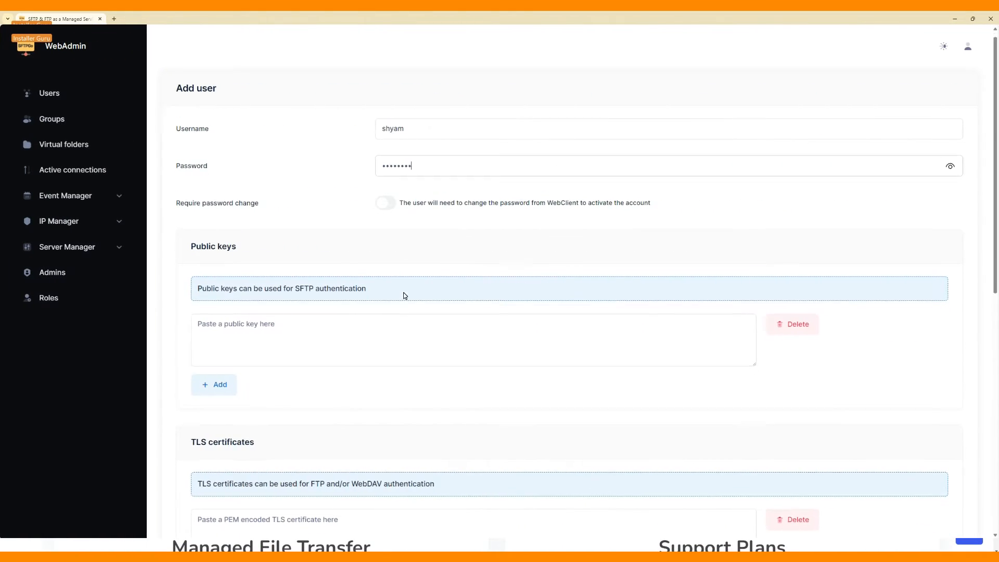
pyautogui.scroll(-3)
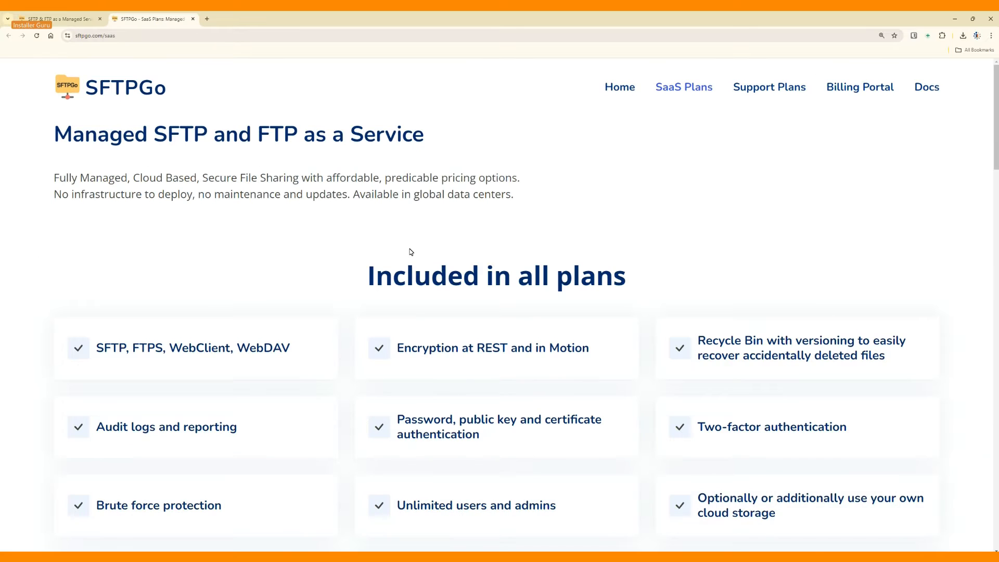
pyautogui.scroll(-3)
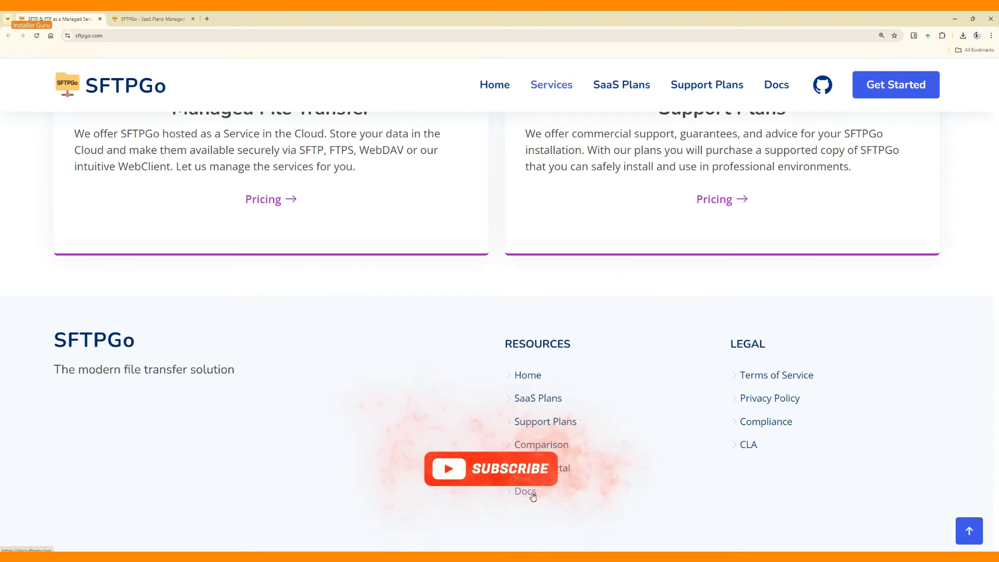
pyautogui.click(525, 491)
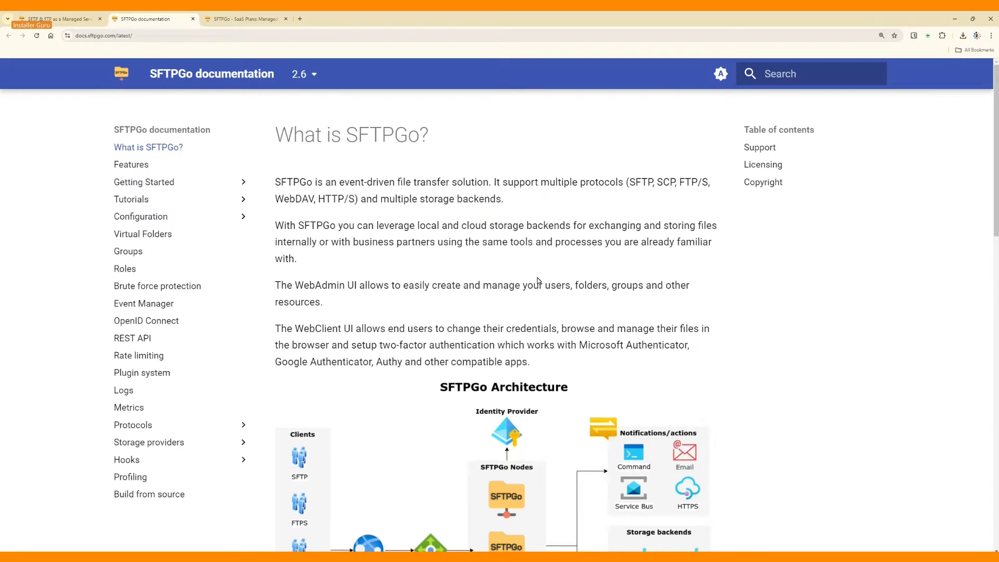
# - Open the Installation page under Getting Started in the docs sidebar
pyautogui.scroll(-3)
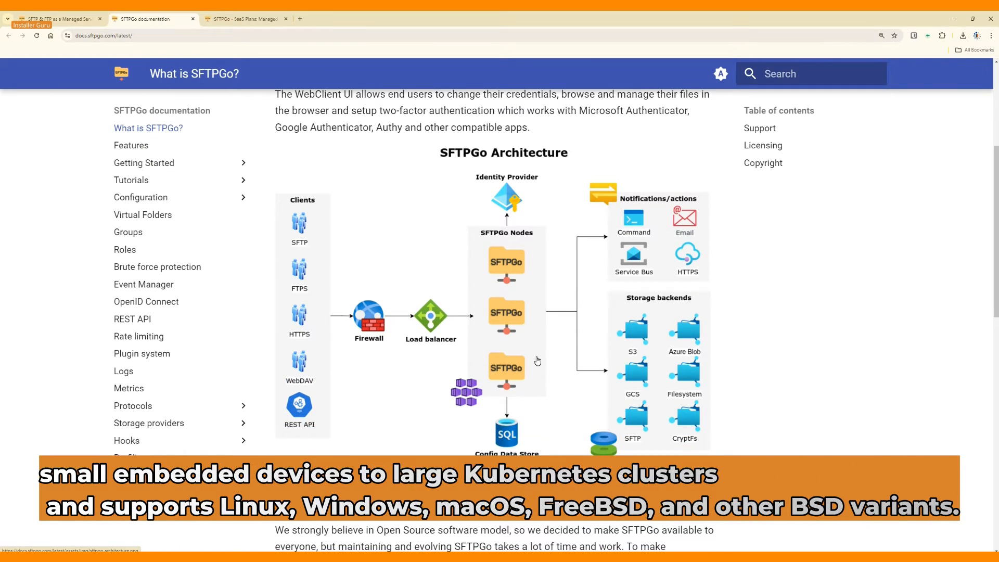
pyautogui.scroll(-3)
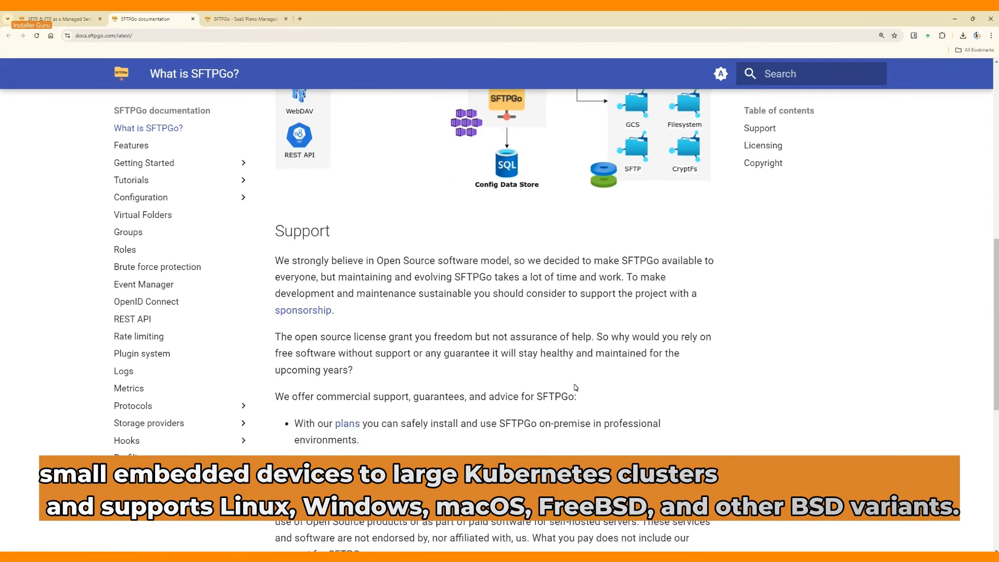
pyautogui.click(144, 162)
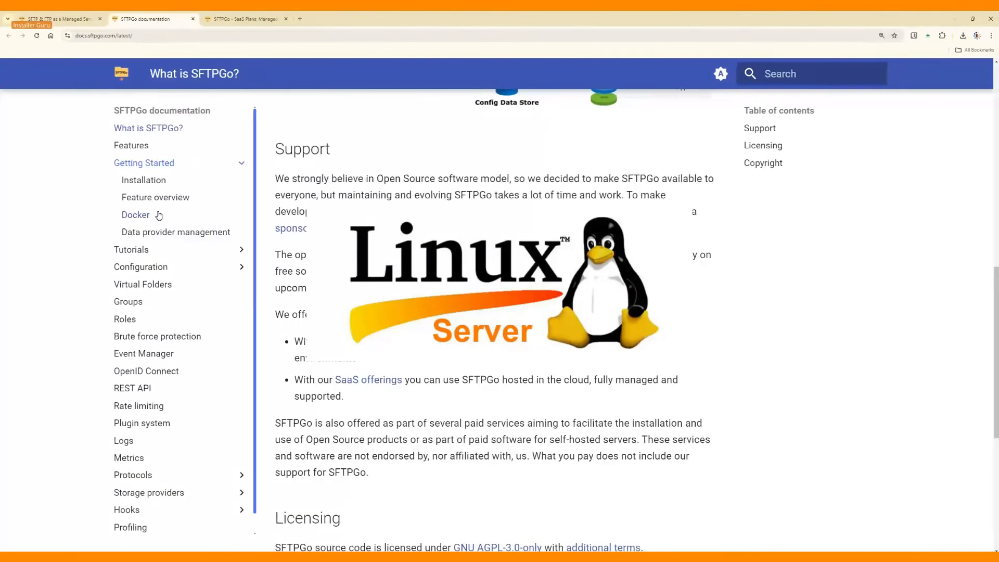
pyautogui.click(144, 180)
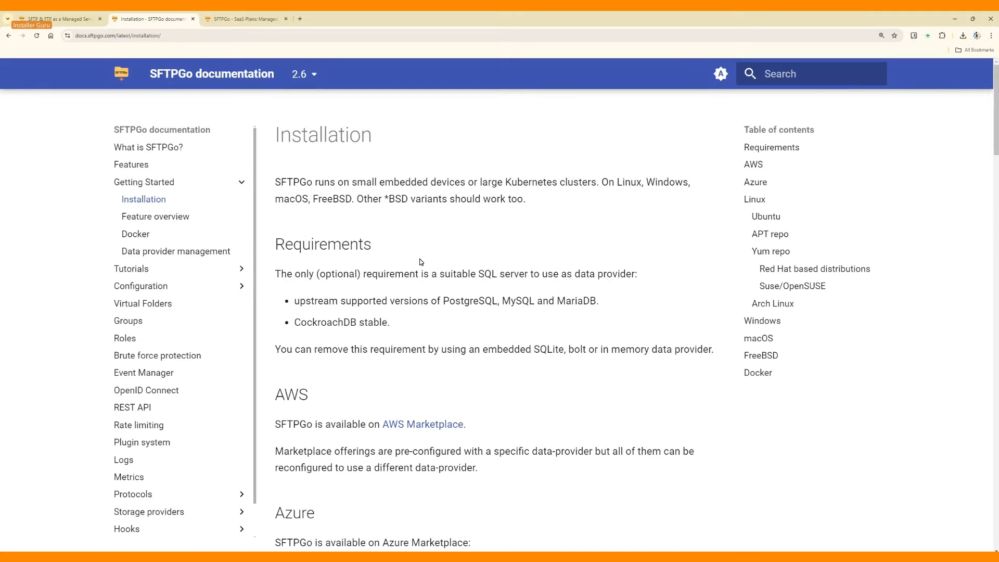
# - Highlight the supported operating systems sentence and read the Ubuntu, APT and Yum repo sections
pyautogui.moveTo(601, 182); pyautogui.dragTo(525, 199)
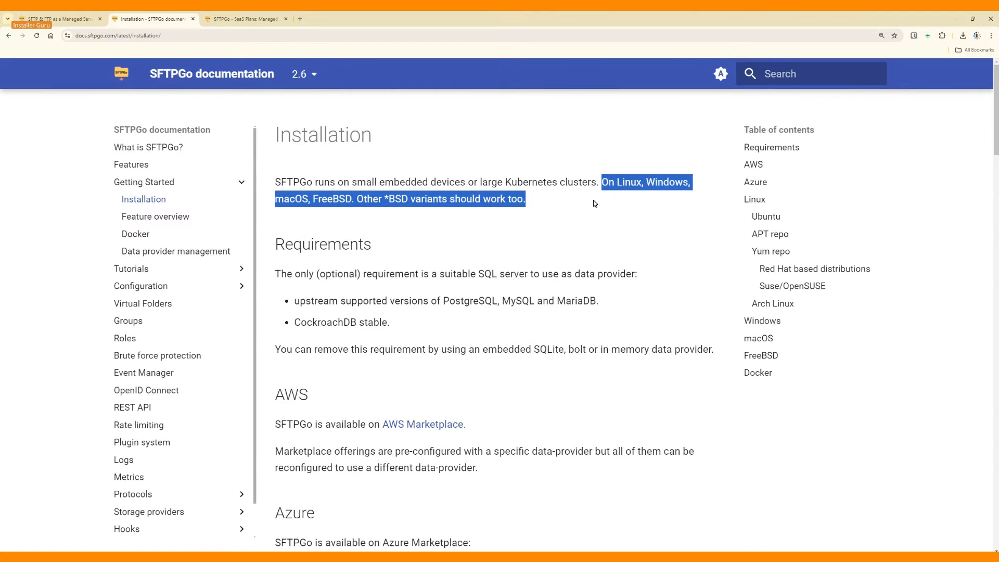
pyautogui.moveTo(508, 211)
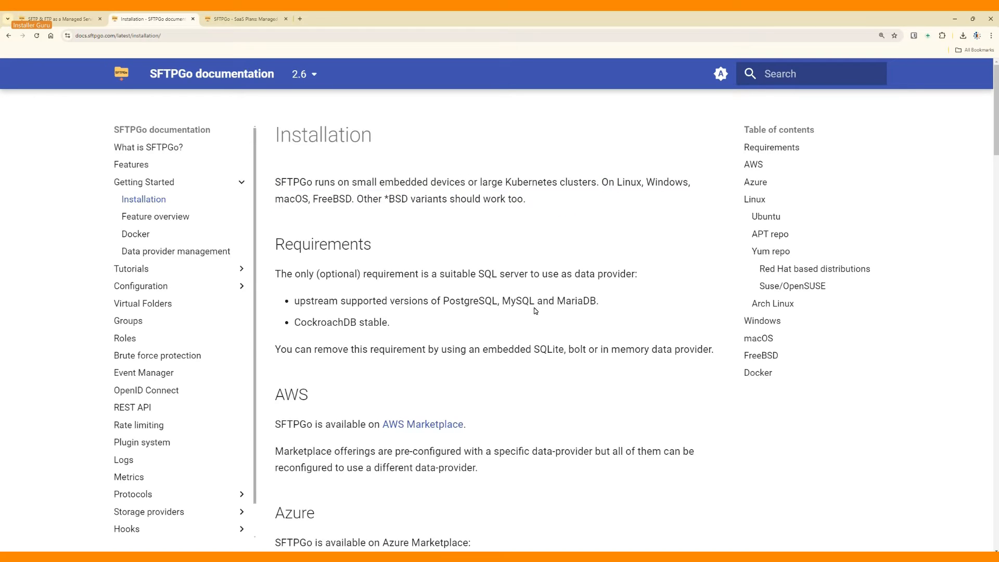
pyautogui.scroll(-3)
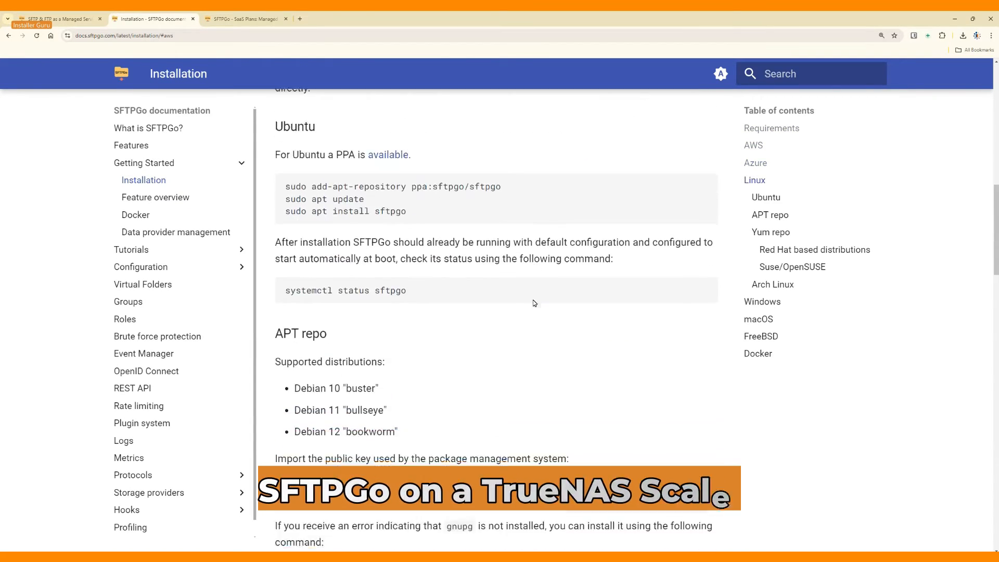
pyautogui.scroll(-3)
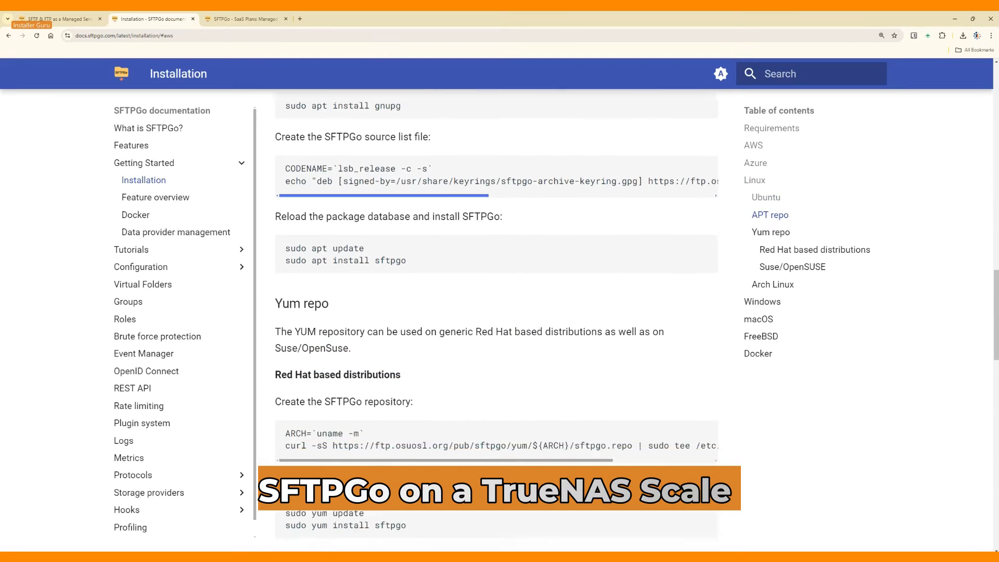
pyautogui.scroll(-3)
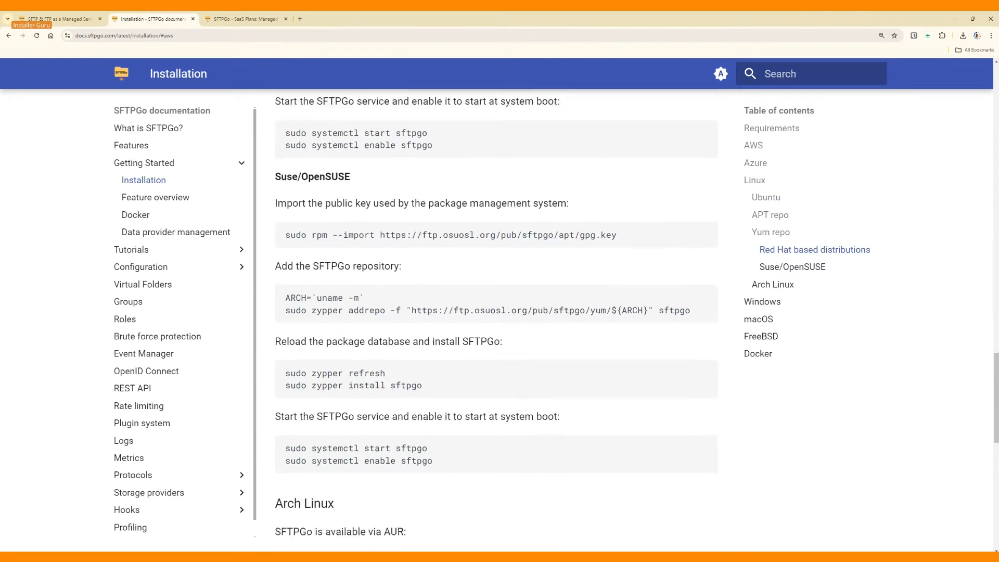
pyautogui.scroll(-3)
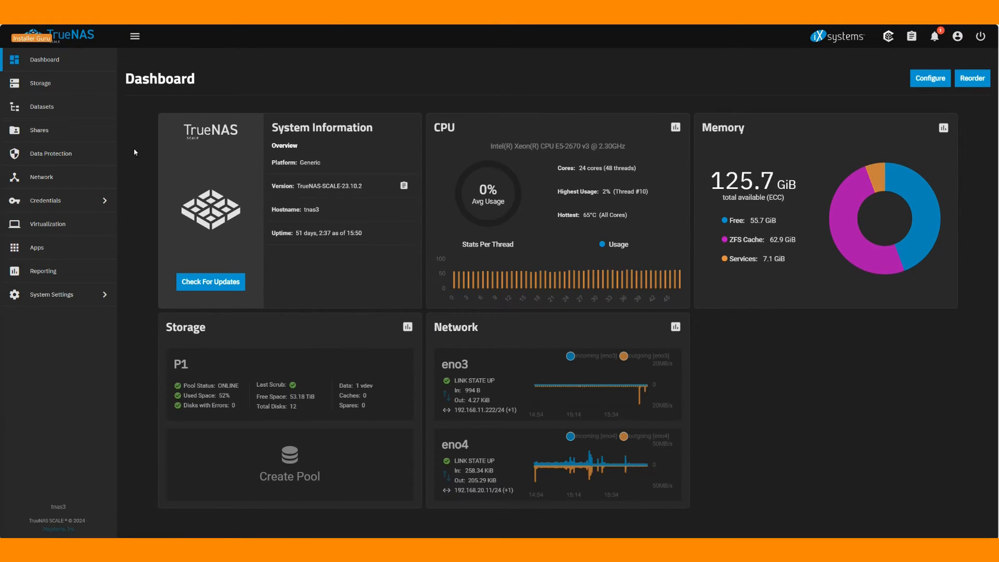
# - Start a new dataset under P1 named SFPTgo with the comment 'for FTP'
pyautogui.click(42, 106)
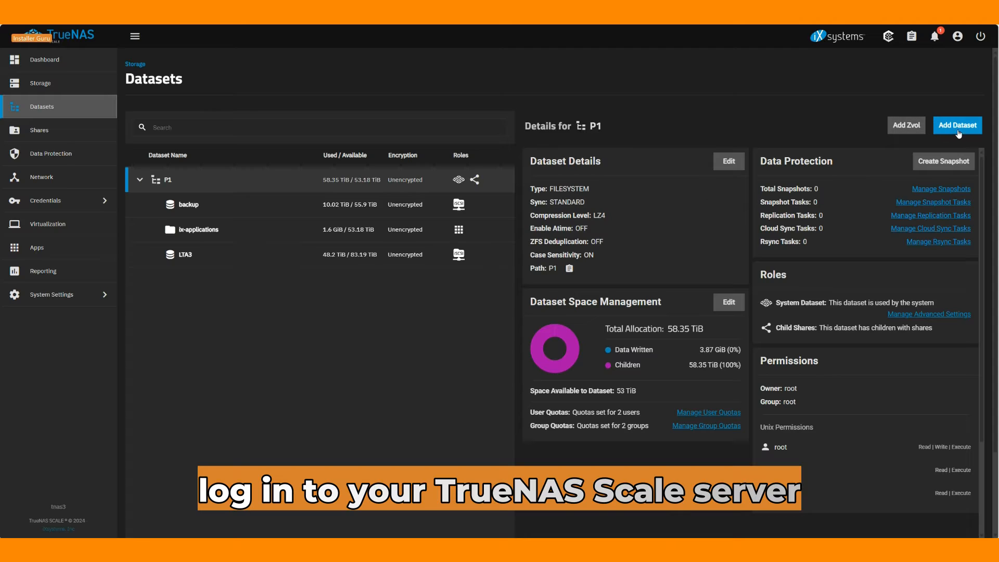
pyautogui.click(956, 125)
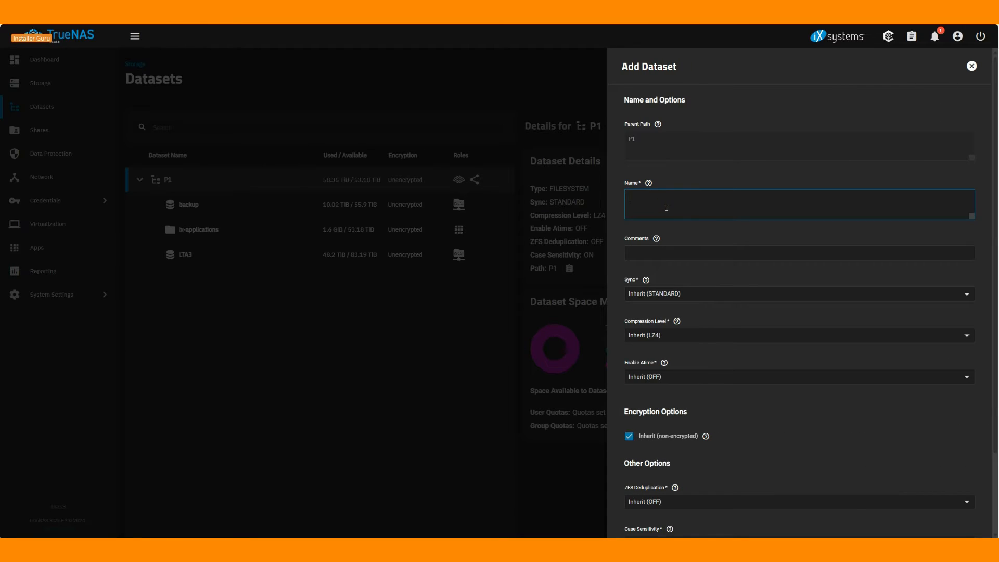
pyautogui.write('s')
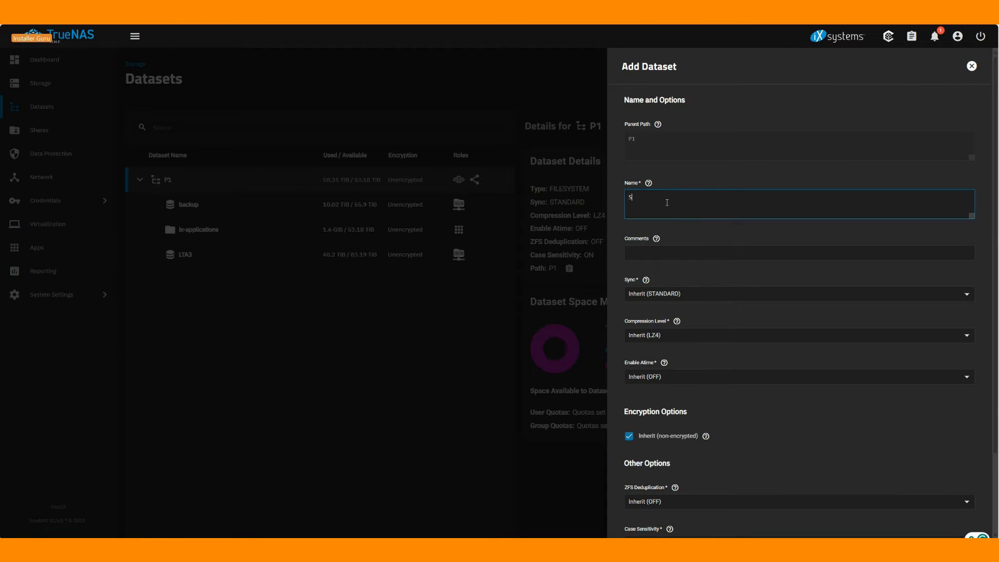
pyautogui.write('FPTgo')
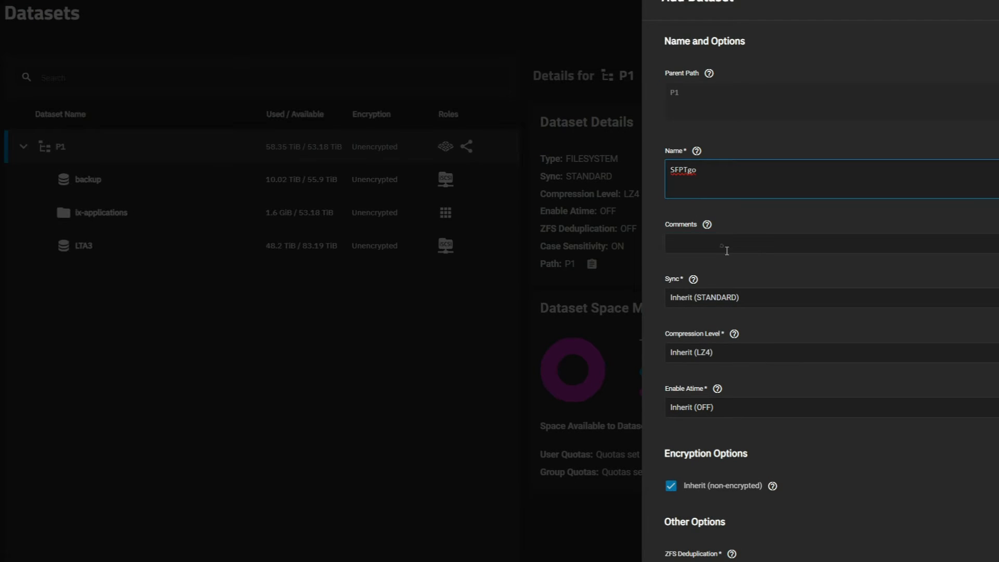
pyautogui.write('for FTP')
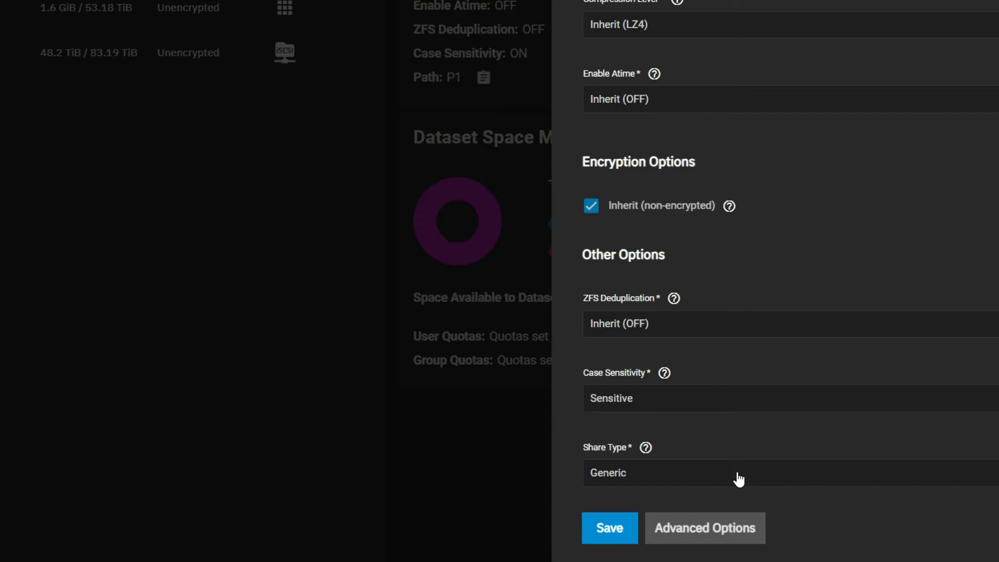
# - Set a 100GB quota in the advanced options and save the dataset
pyautogui.click(637, 472)
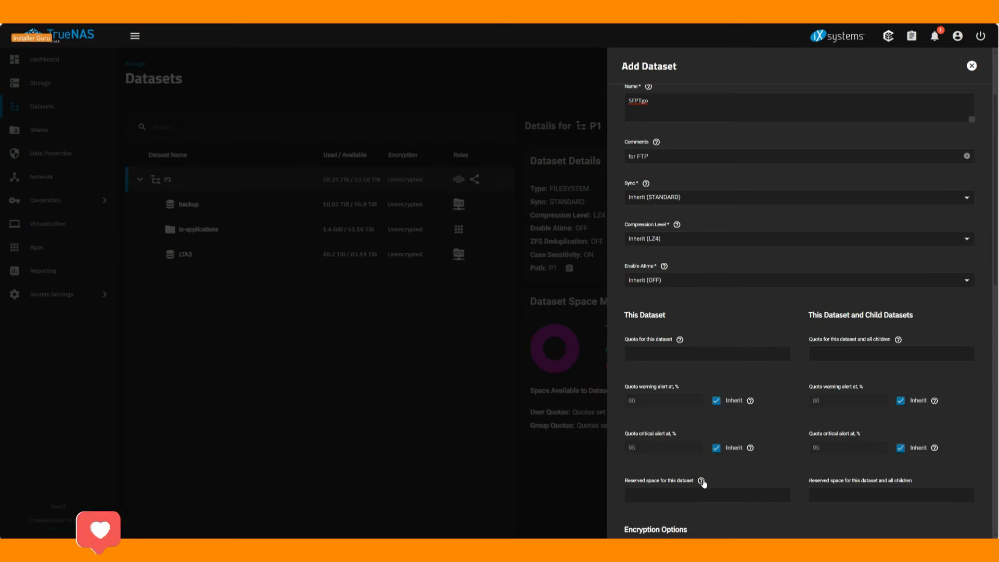
pyautogui.write('100GB')
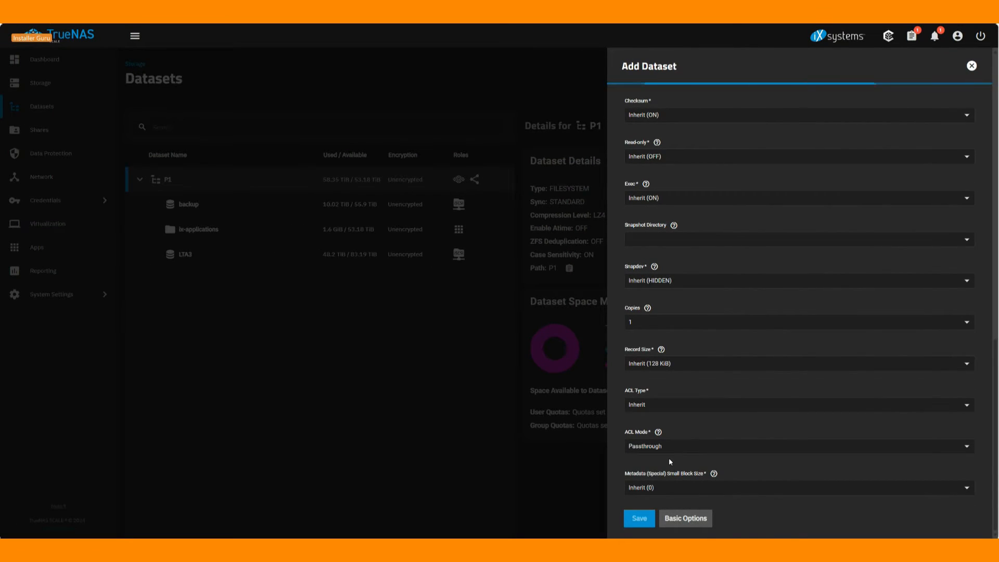
pyautogui.click(638, 518)
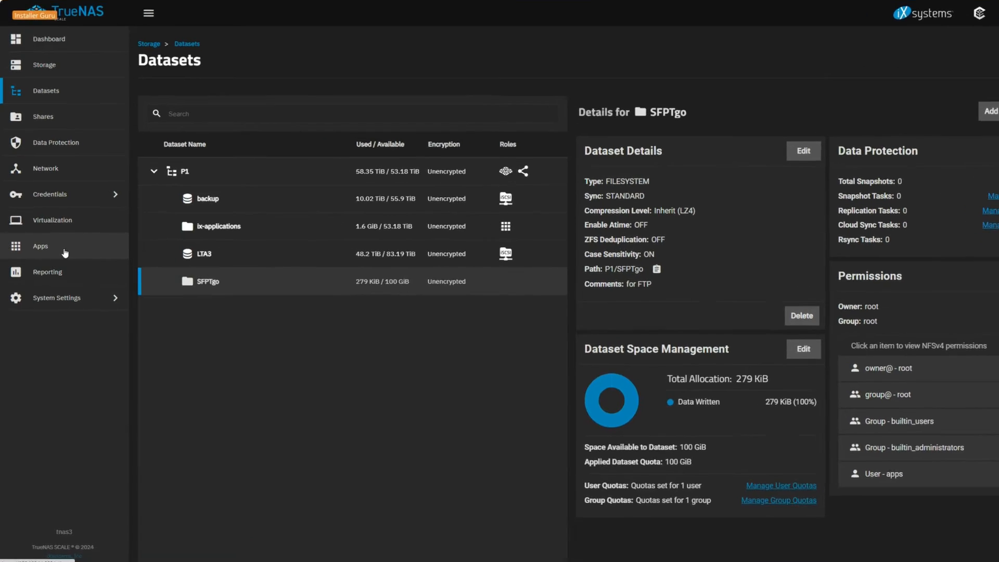
# - Find SFTPGo in the available apps catalog, start its install and agree to the disclaimer
pyautogui.click(39, 246)
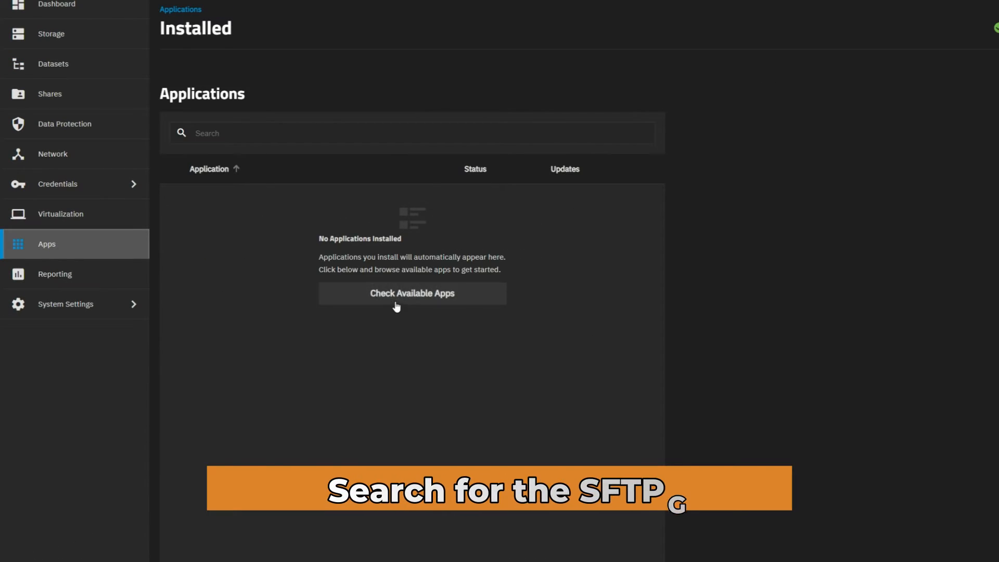
pyautogui.click(412, 292)
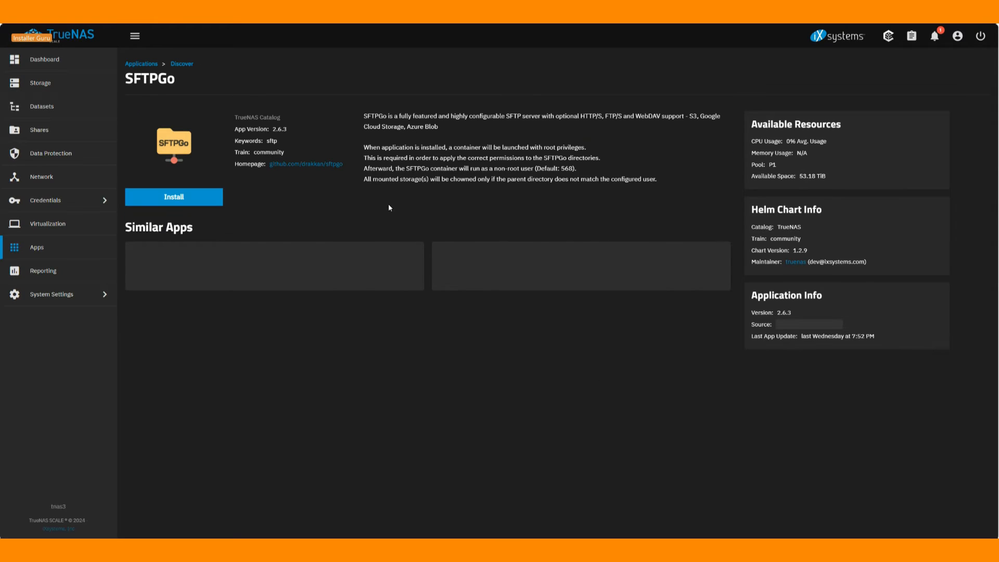
pyautogui.click(173, 197)
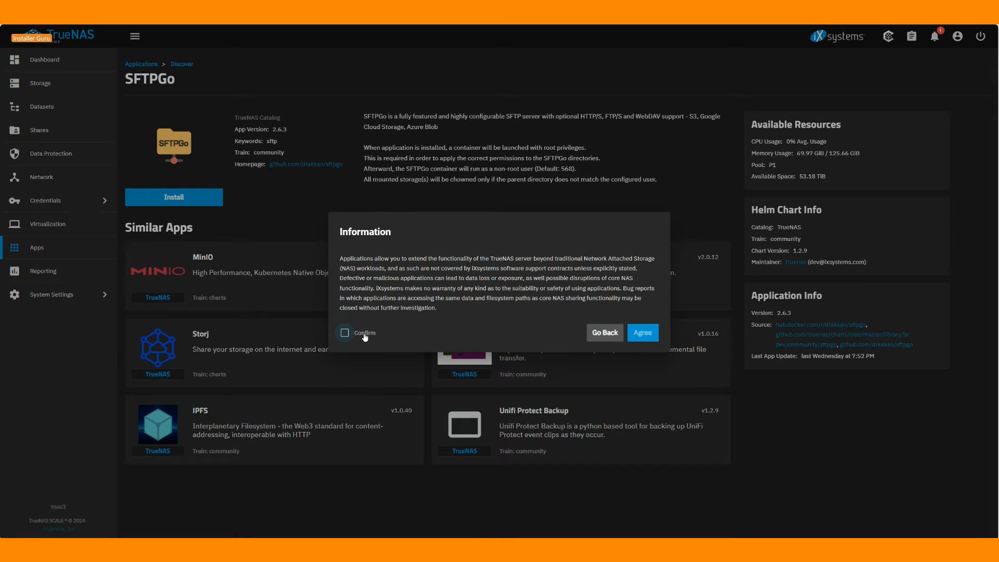
pyautogui.click(641, 331)
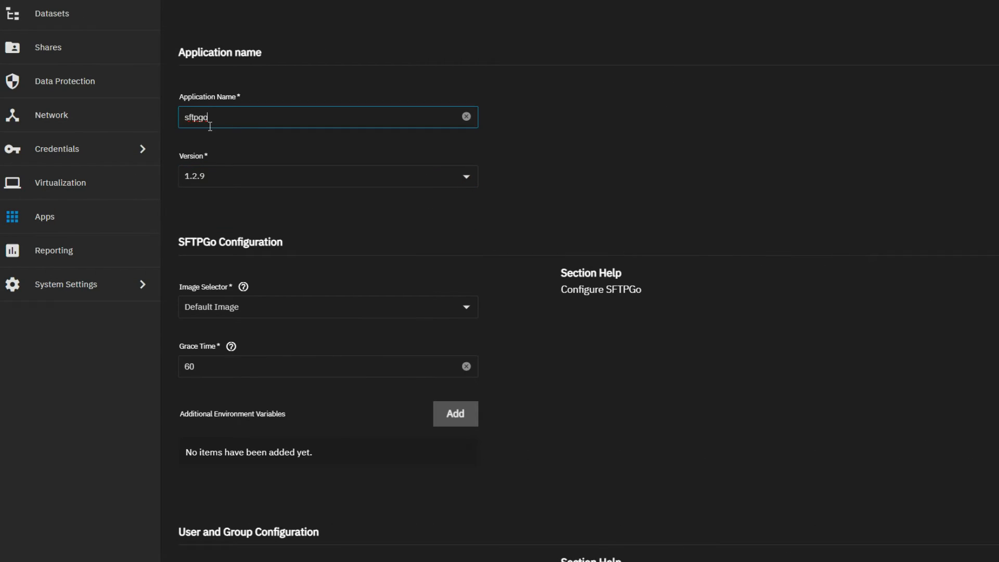
# - Choose the truenas_default certificate for the SFTPGo app
pyautogui.scroll(-3)
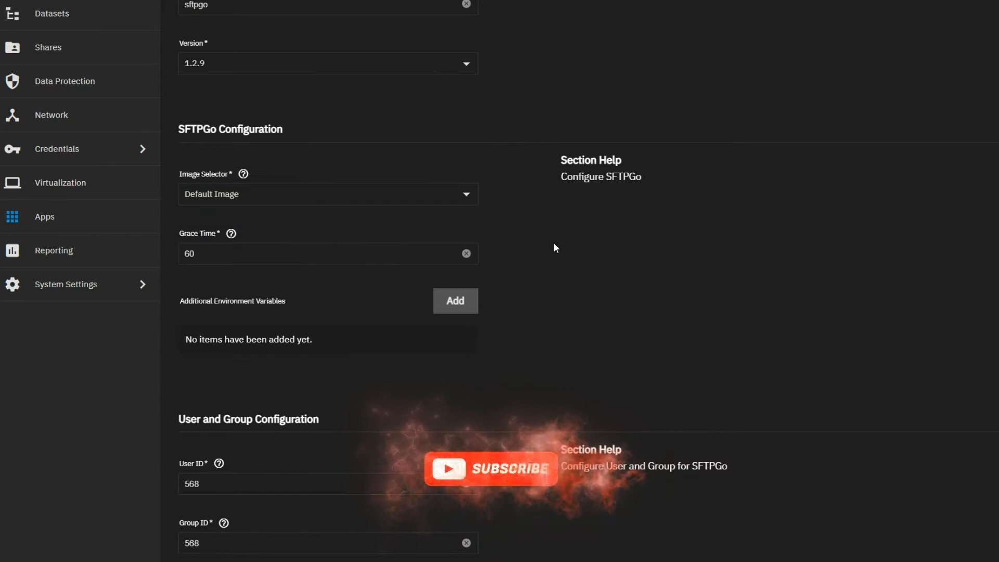
pyautogui.scroll(-3)
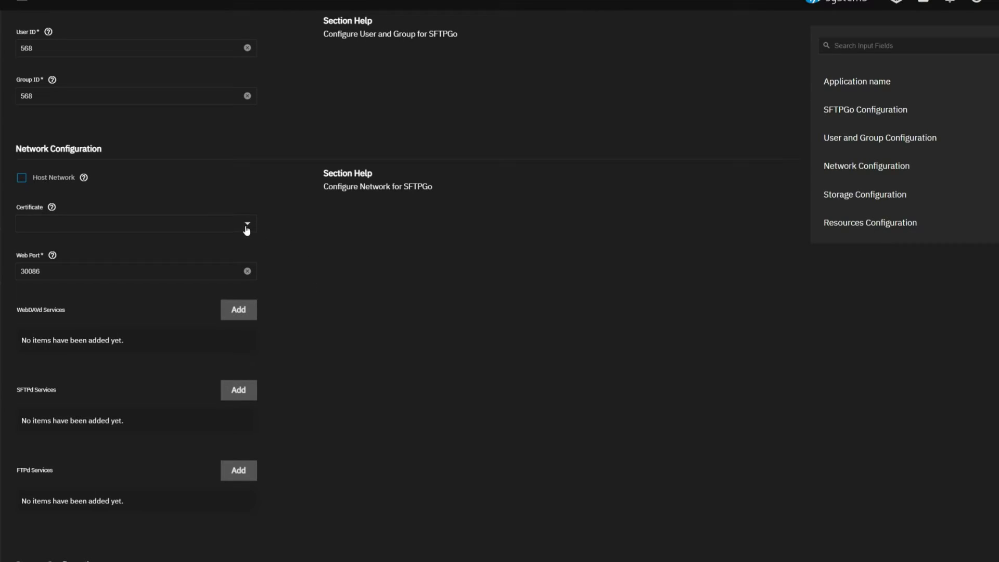
pyautogui.scroll(-3)
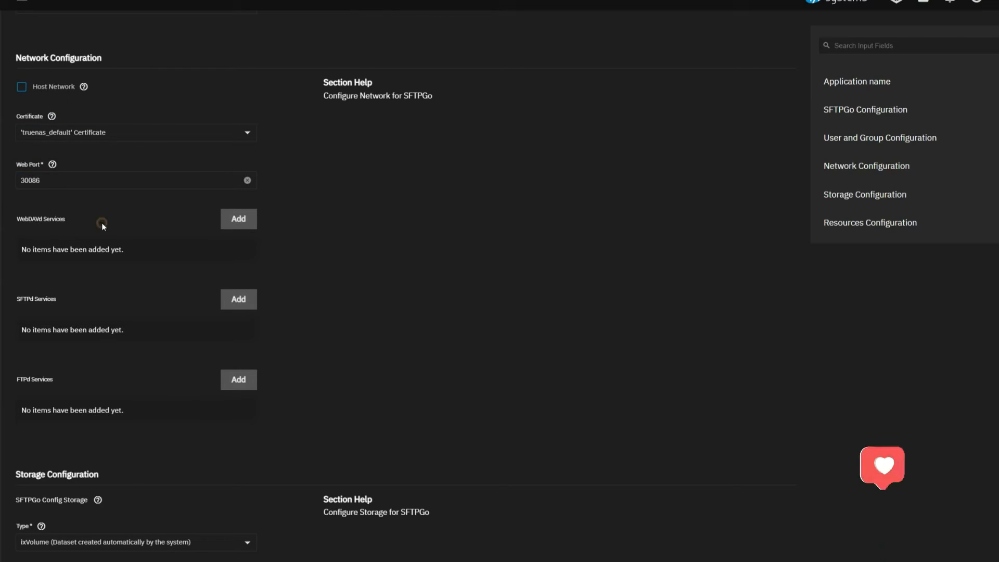
pyautogui.click(238, 219)
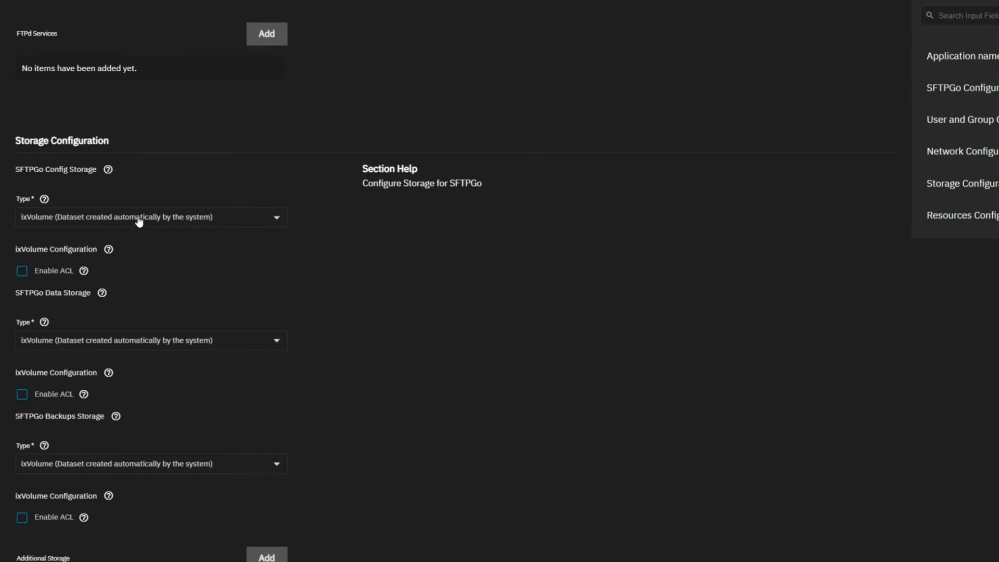
# - Set Data Storage to Host Path and pick /mnt/P1/SFPTgo as the data location
pyautogui.scroll(-3)
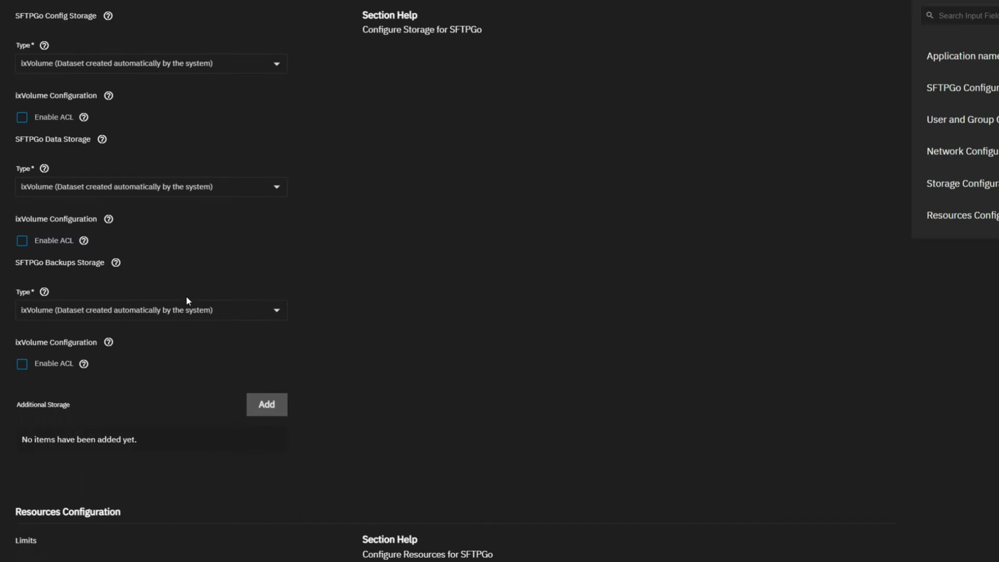
pyautogui.click(151, 186)
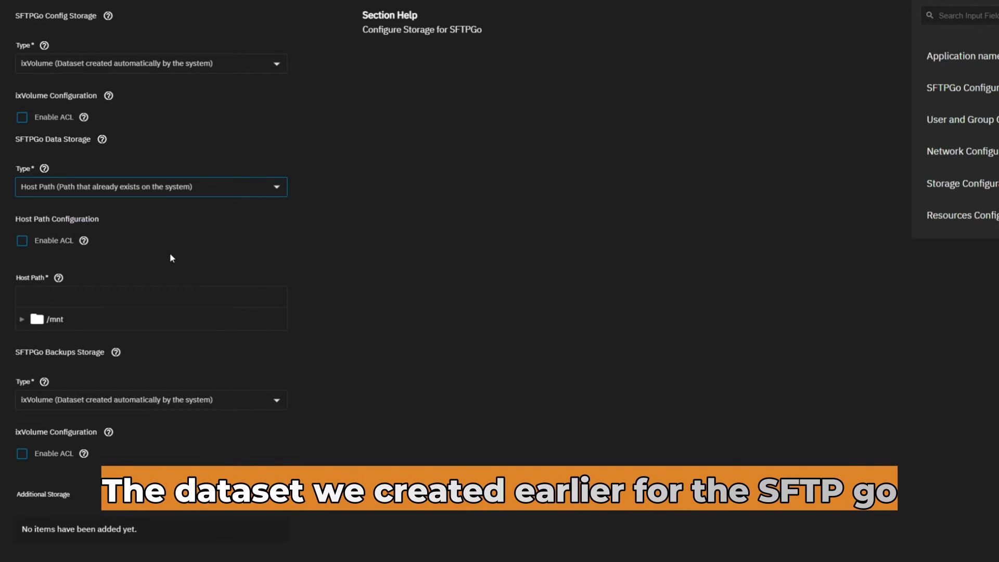
pyautogui.click(20, 318)
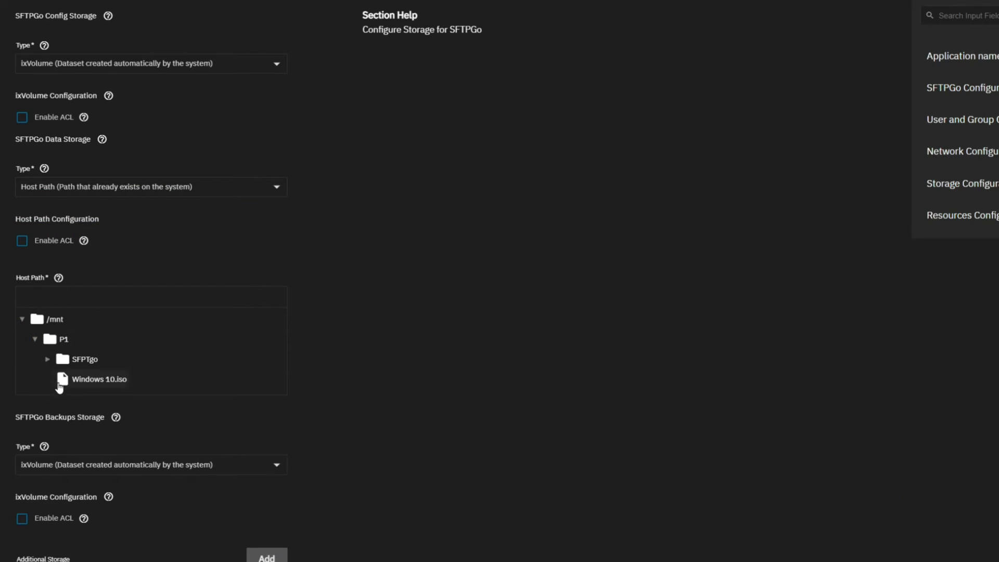
pyautogui.click(84, 359)
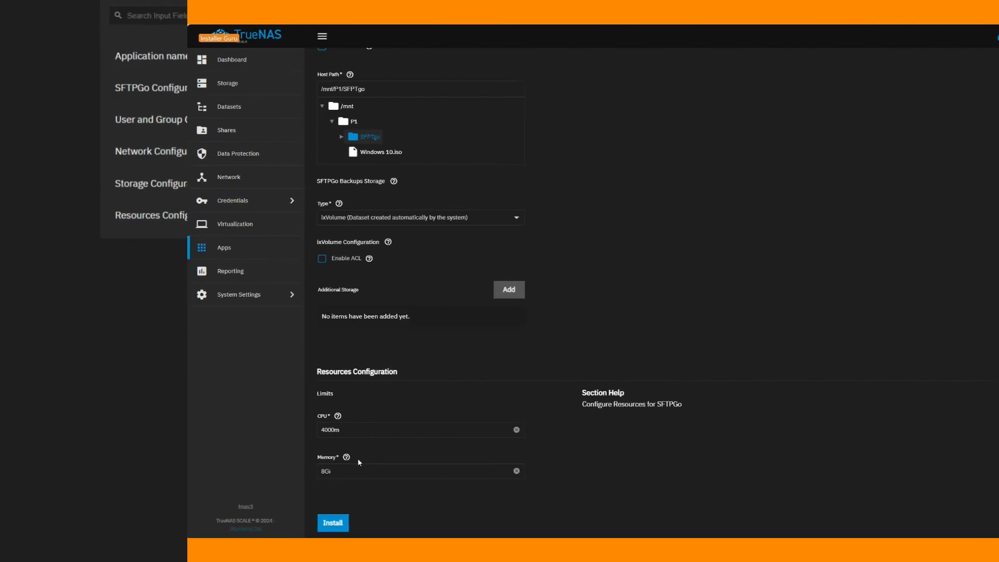
# - Install SFTPGo with the configured certificate and host path settings
pyautogui.click(333, 522)
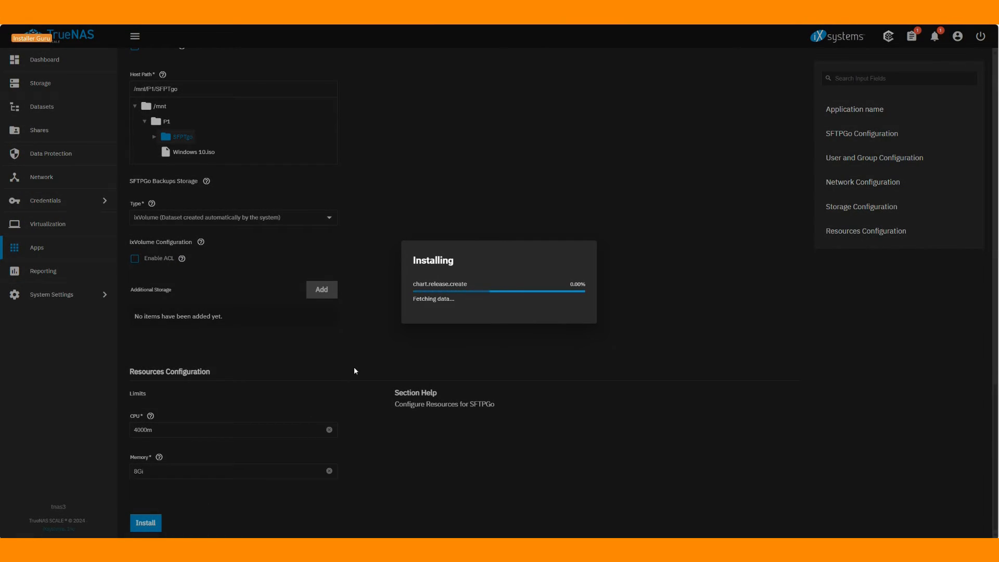
pyautogui.moveTo(357, 369)
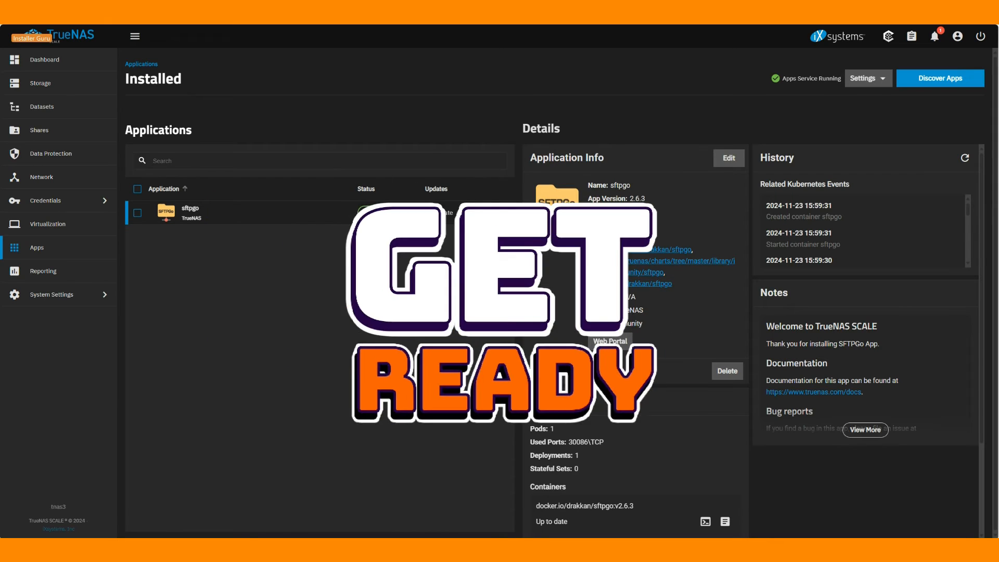
# - From the Web Portal, create the WebAdmin administrator 'admin' with its password and sign in
pyautogui.click(609, 340)
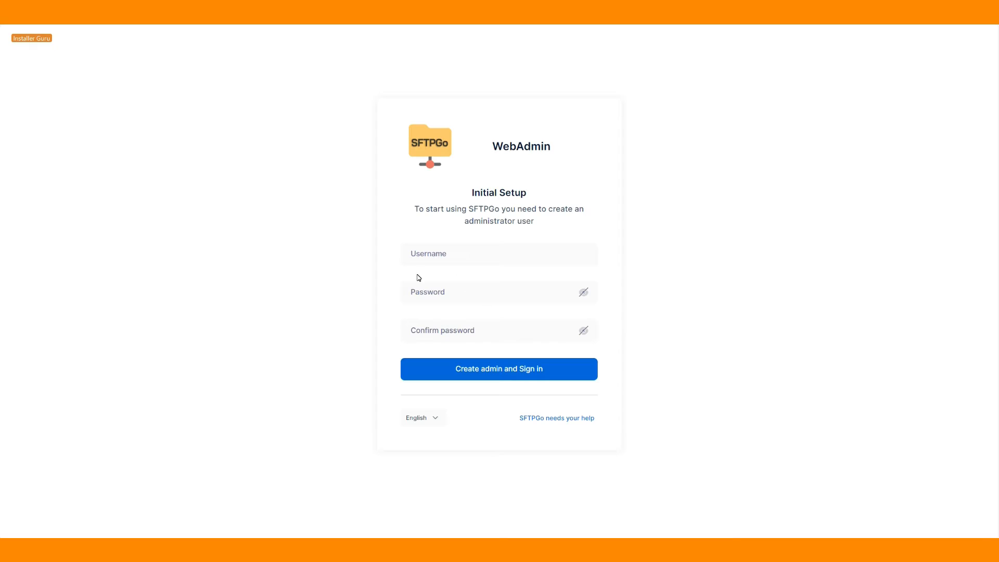
pyautogui.write('admin')
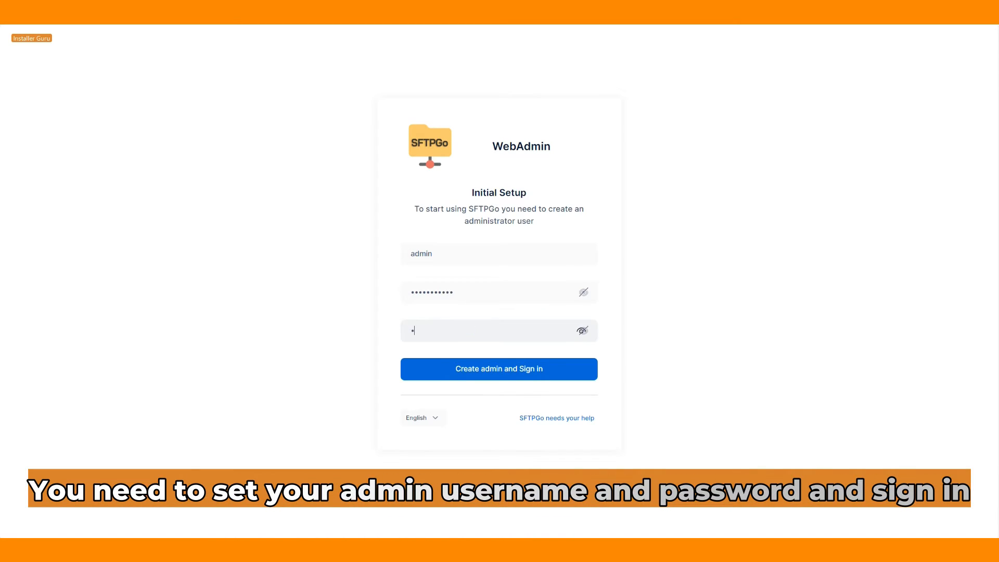
pyautogui.write('password')
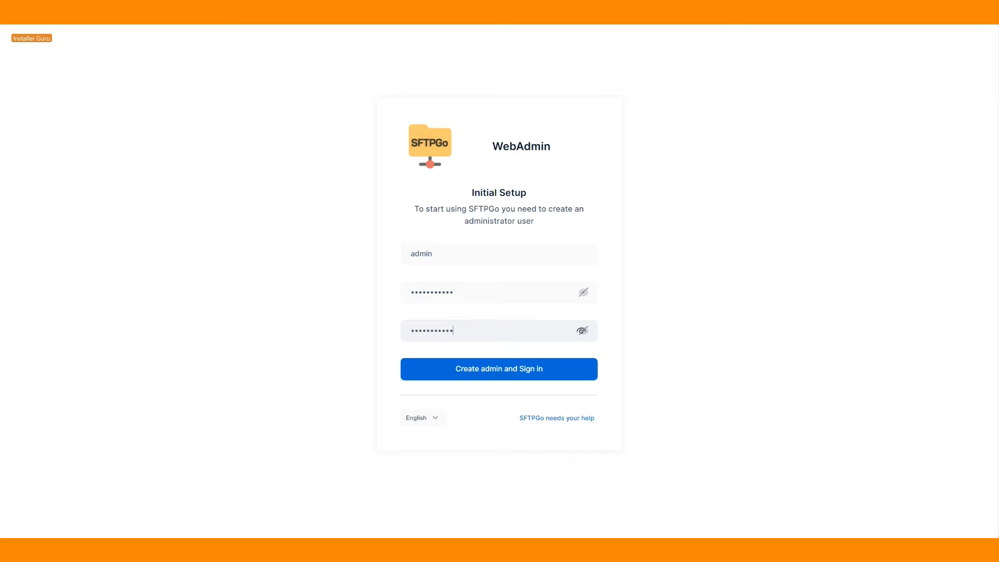
pyautogui.click(499, 368)
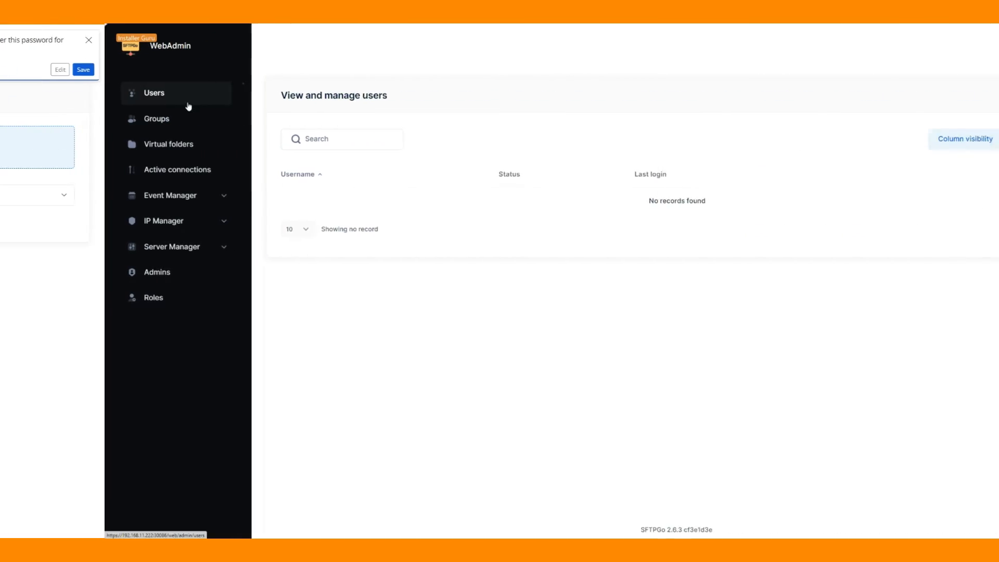
# - Look through Groups, Active connections, IP Manager and the admin account's details
pyautogui.click(155, 119)
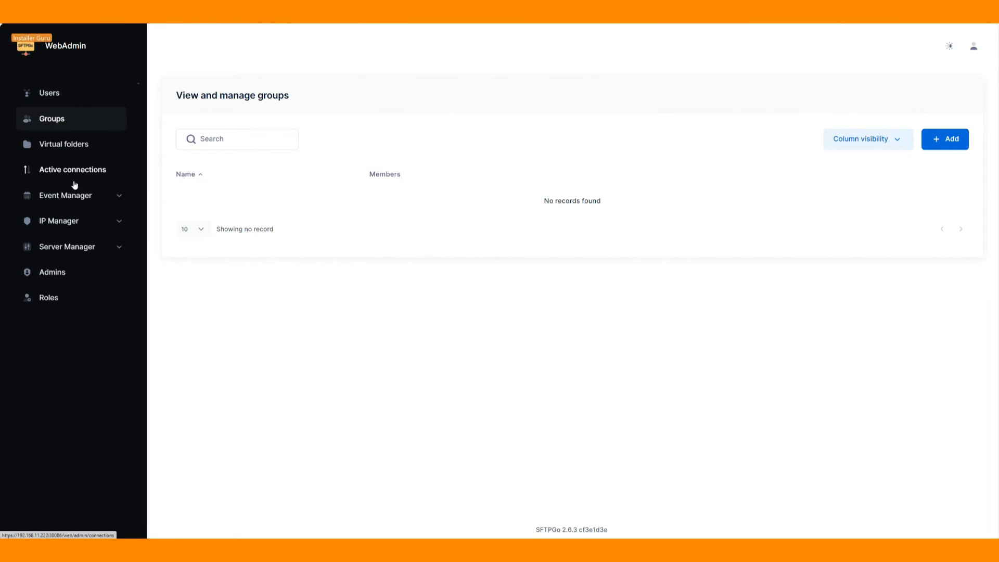
pyautogui.click(72, 169)
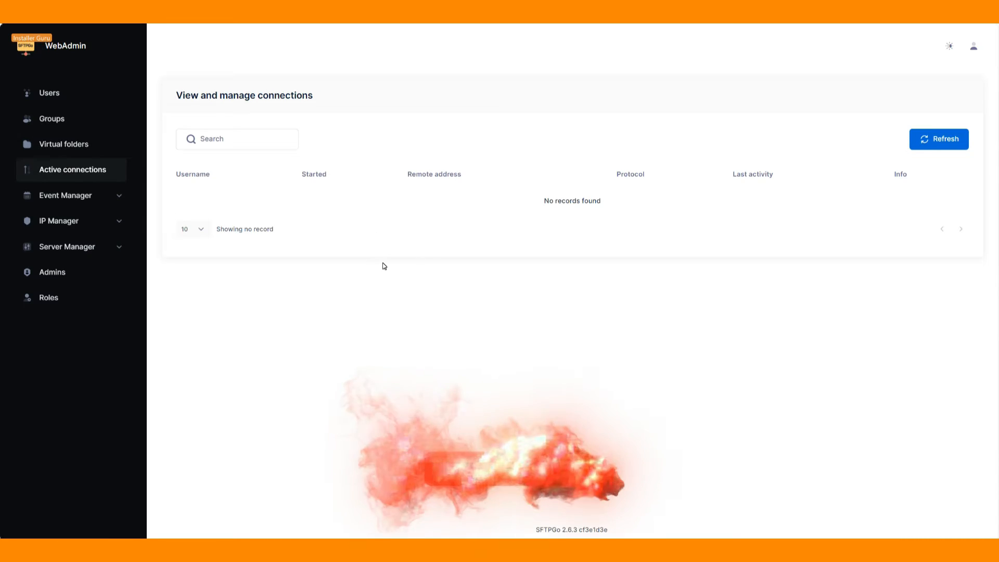
pyautogui.click(59, 221)
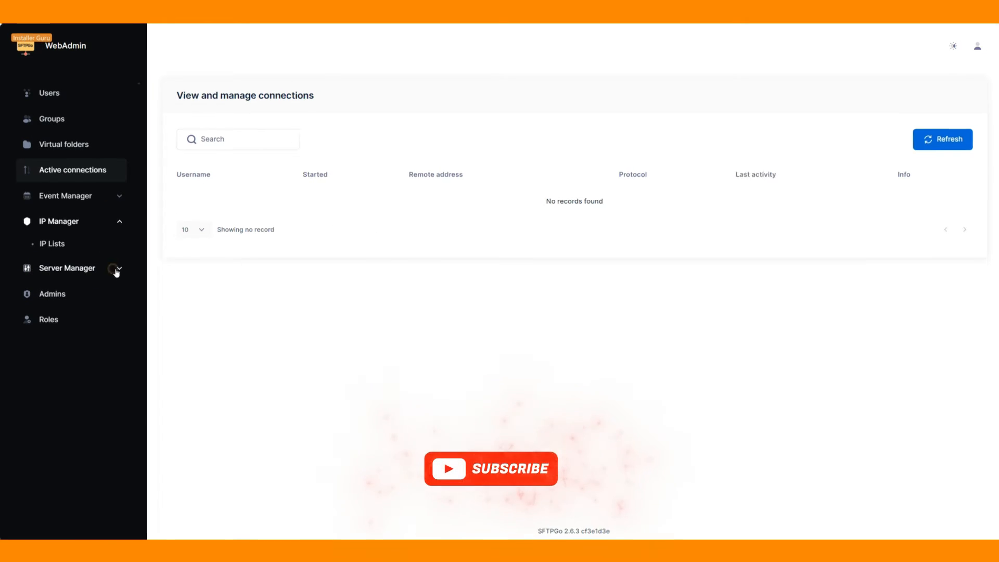
pyautogui.click(51, 293)
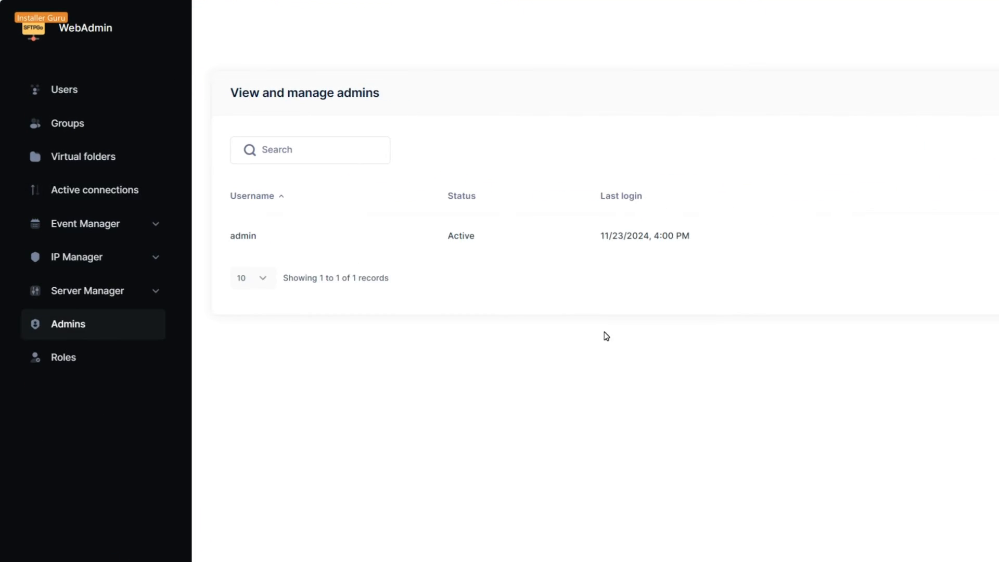
pyautogui.moveTo(236, 236); pyautogui.dragTo(689, 236)
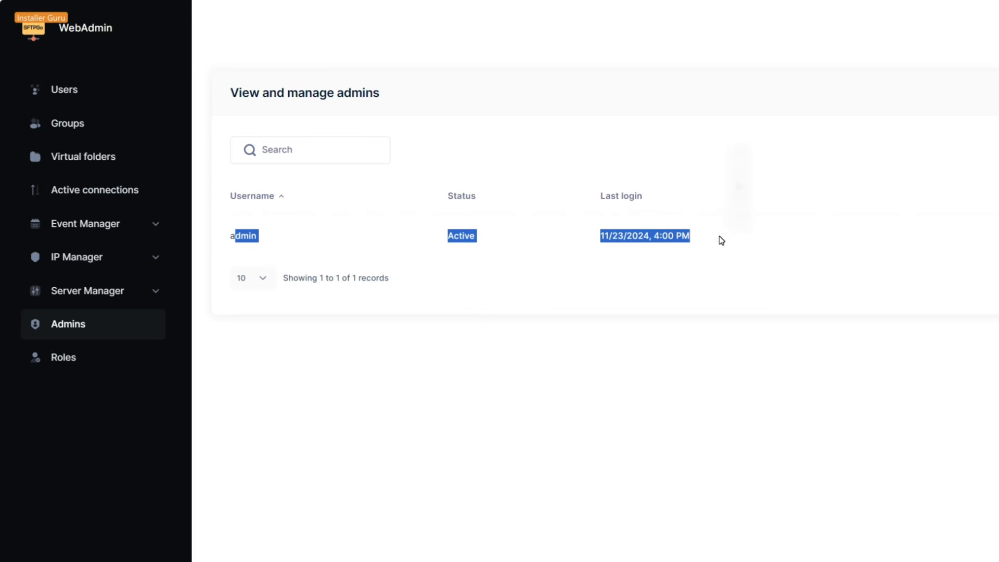
# - Review Server Manager configurations with SFTP algorithms, backup maintenance and the SFTP server status
pyautogui.click(87, 290)
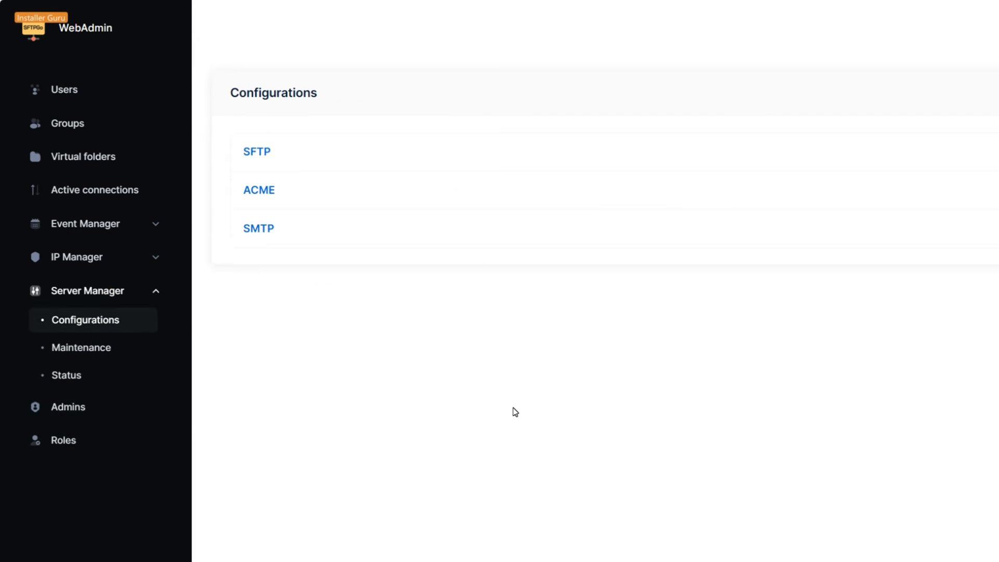
pyautogui.click(255, 151)
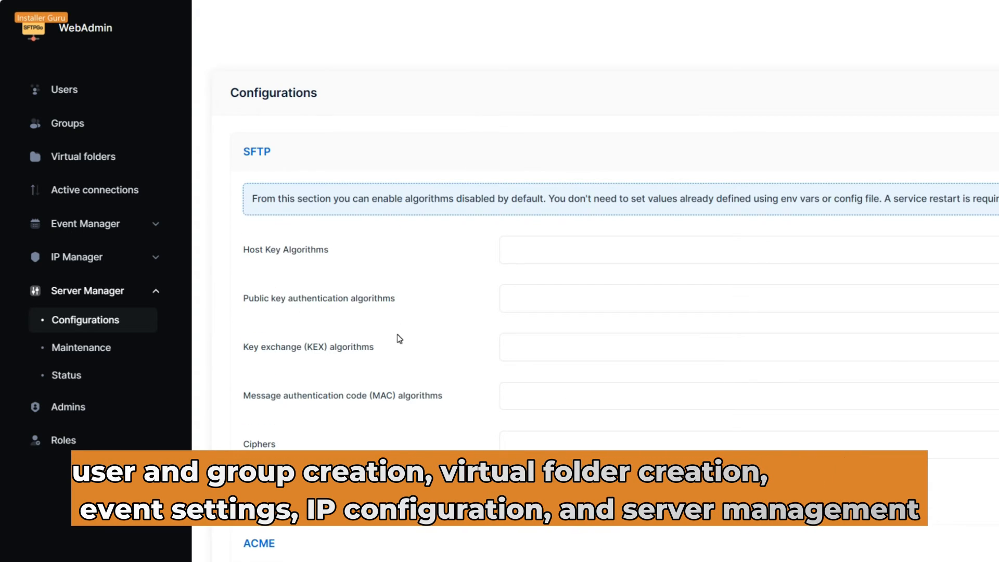
pyautogui.click(82, 347)
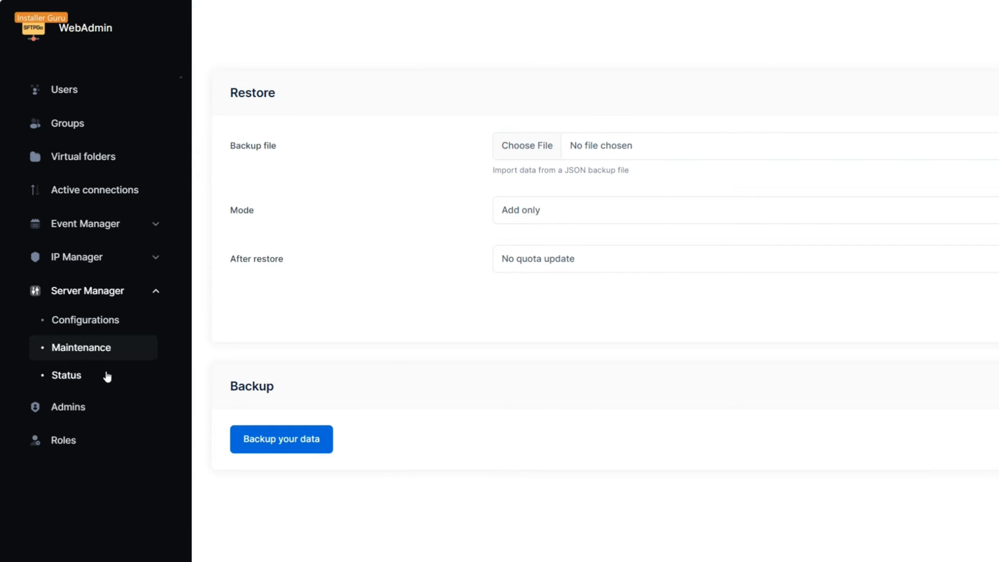
pyautogui.click(65, 374)
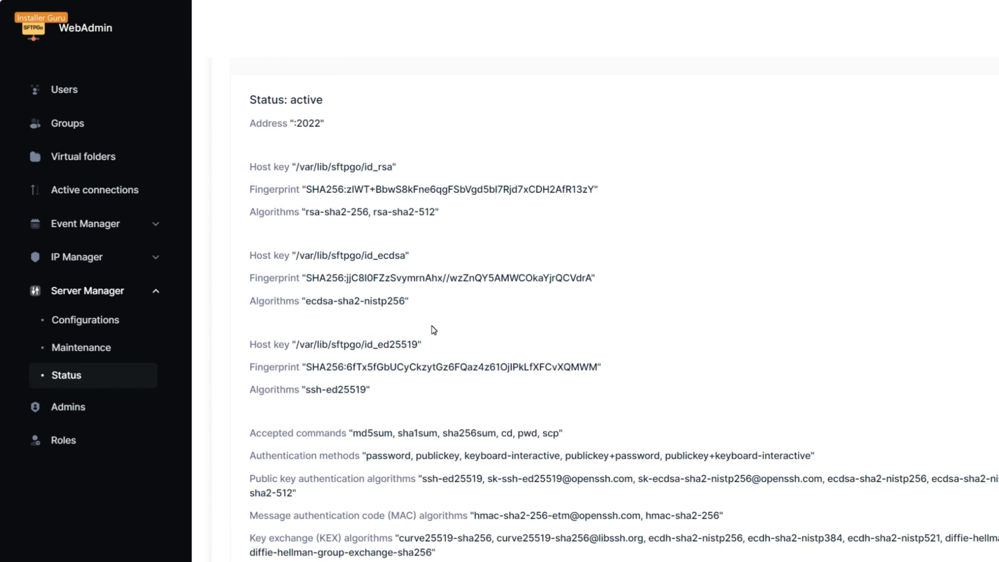
pyautogui.scroll(-3)
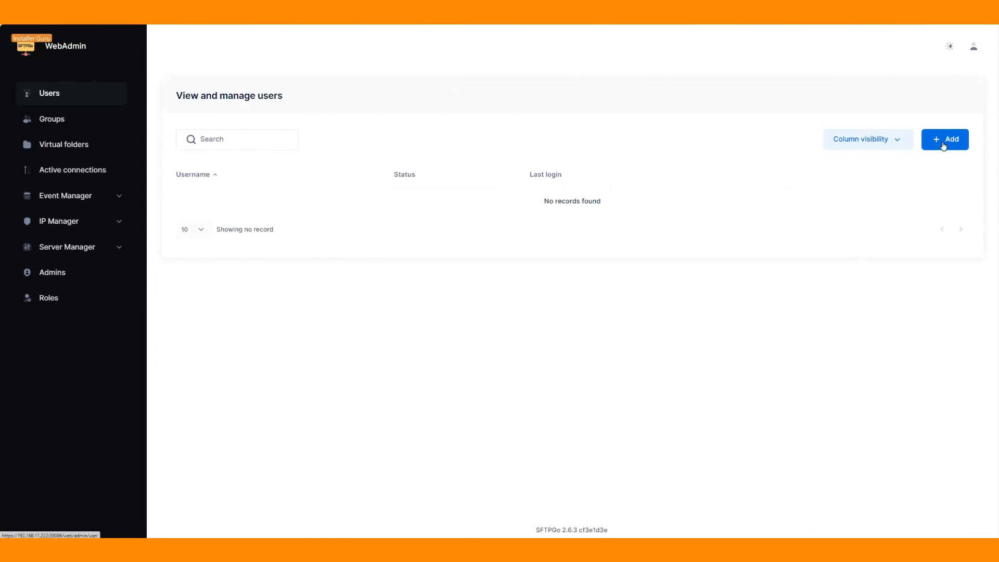
# - Begin a new user, toggling the password-change requirement on and back off
pyautogui.click(943, 139)
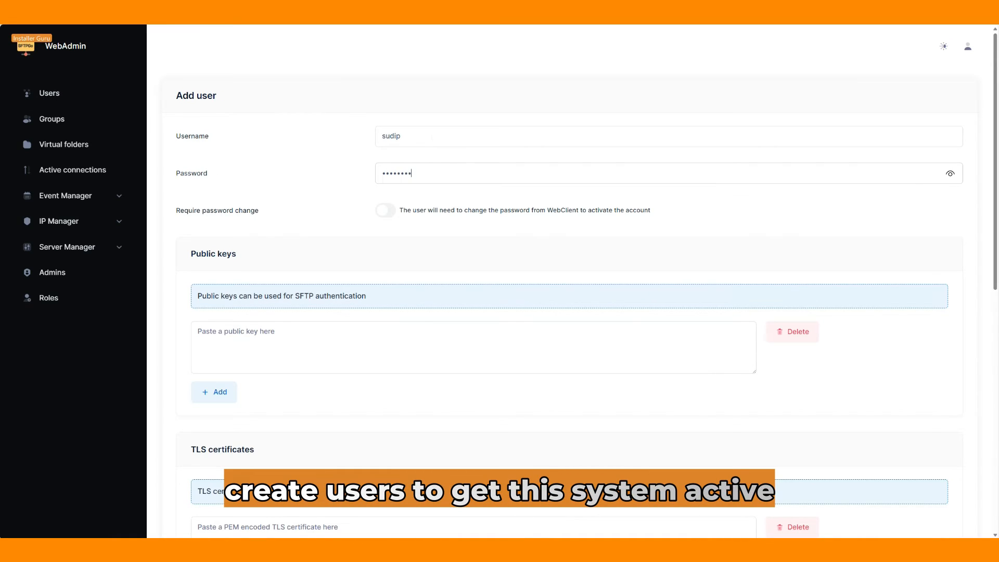
pyautogui.click(385, 210)
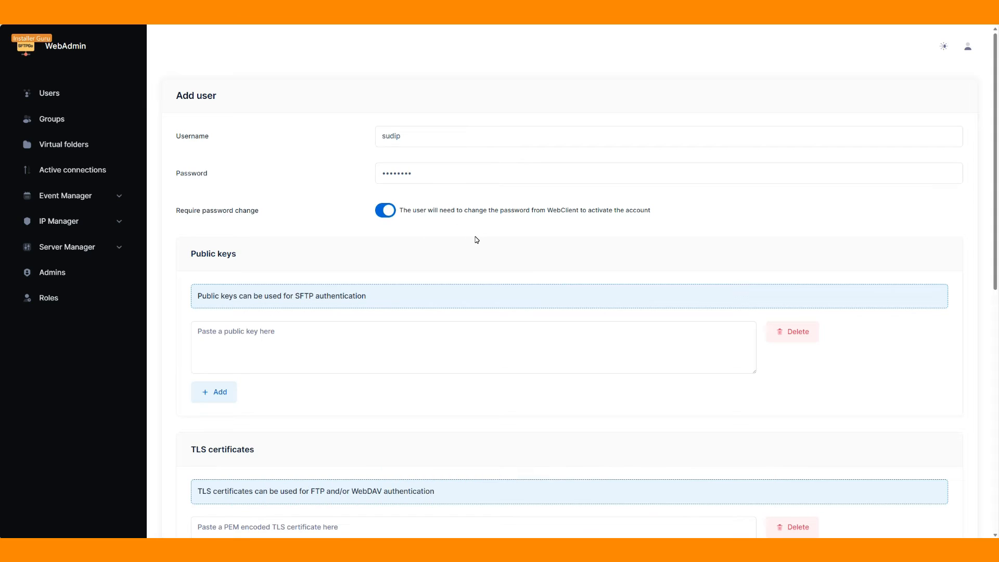
pyautogui.click(385, 210)
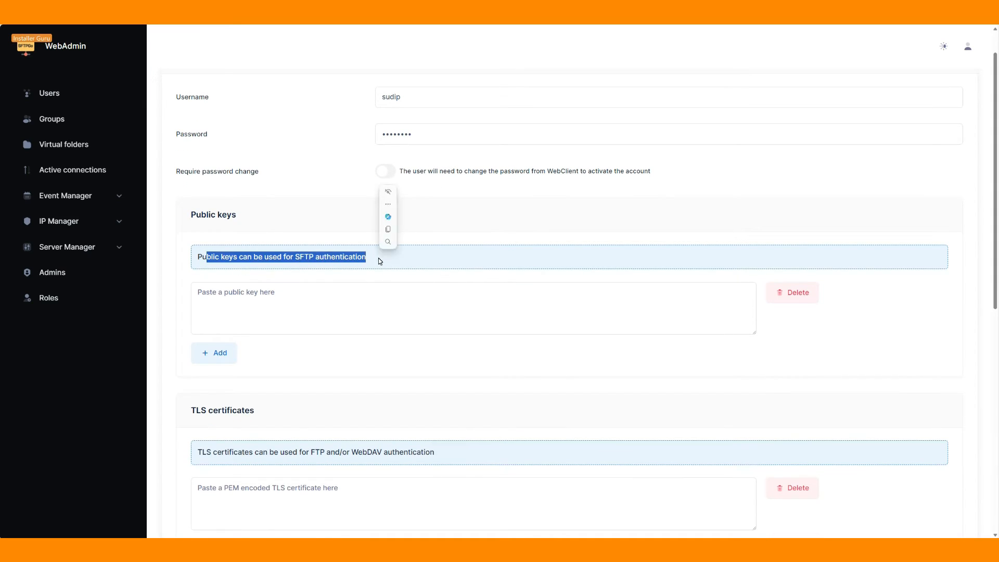
pyautogui.scroll(-3)
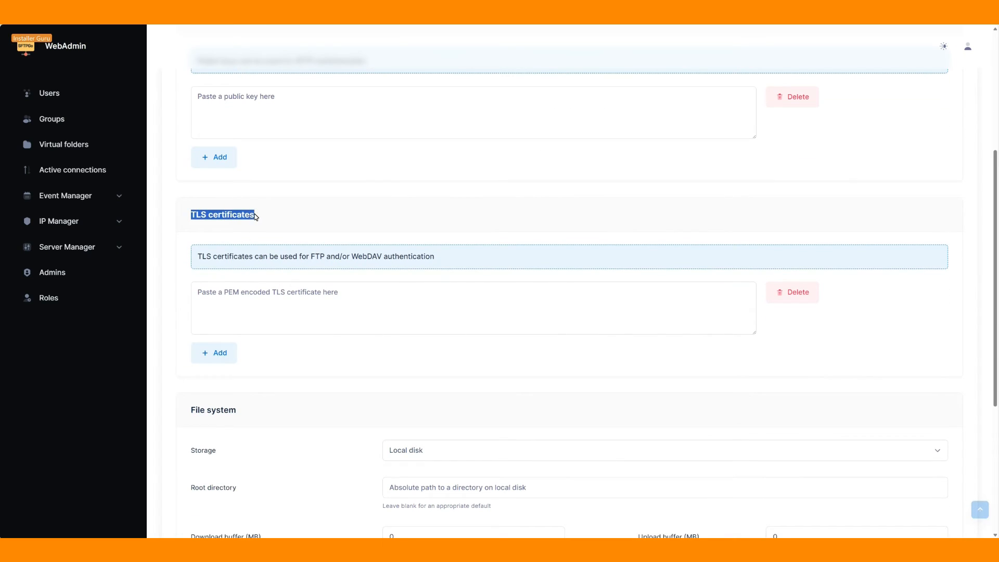
pyautogui.scroll(-3)
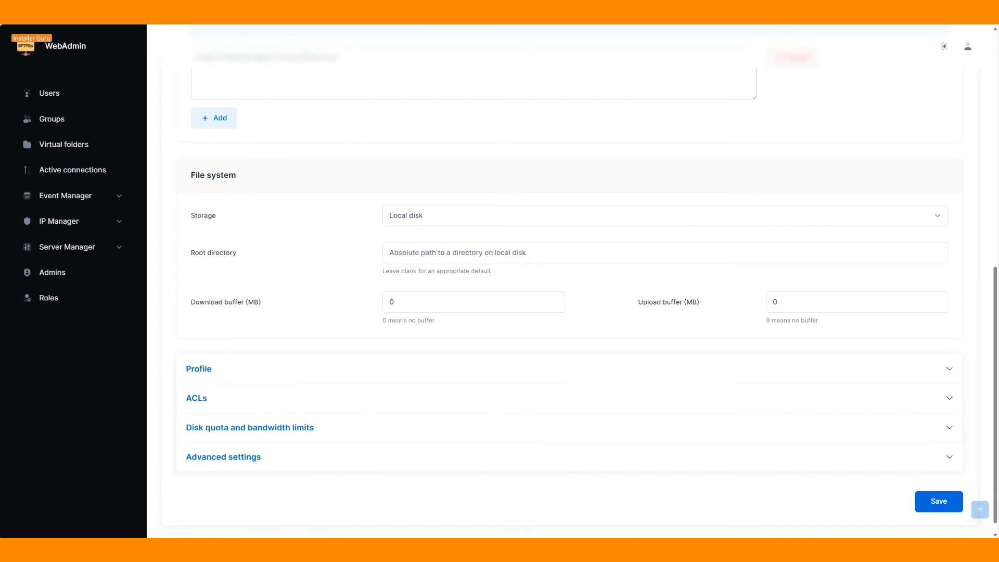
# - Switch the user's storage from local disk to S3 (Compatible), revealing bucket and credential fields
pyautogui.click(663, 215)
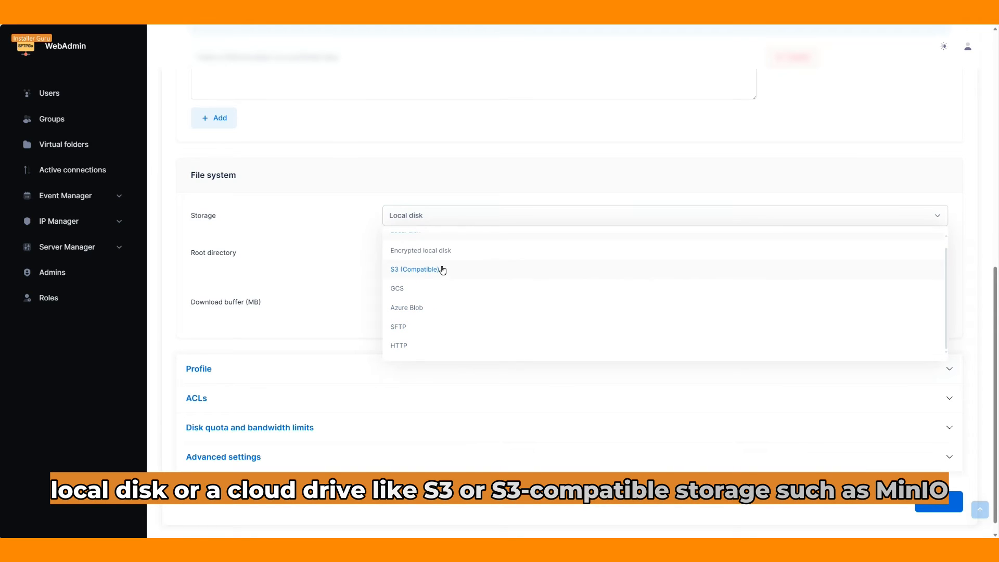
pyautogui.click(415, 269)
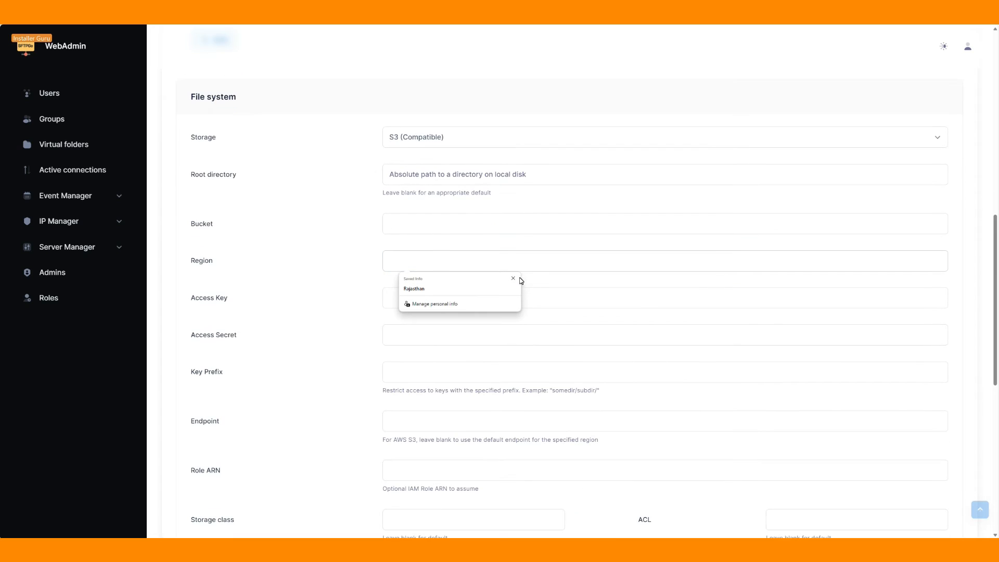
pyautogui.scroll(-3)
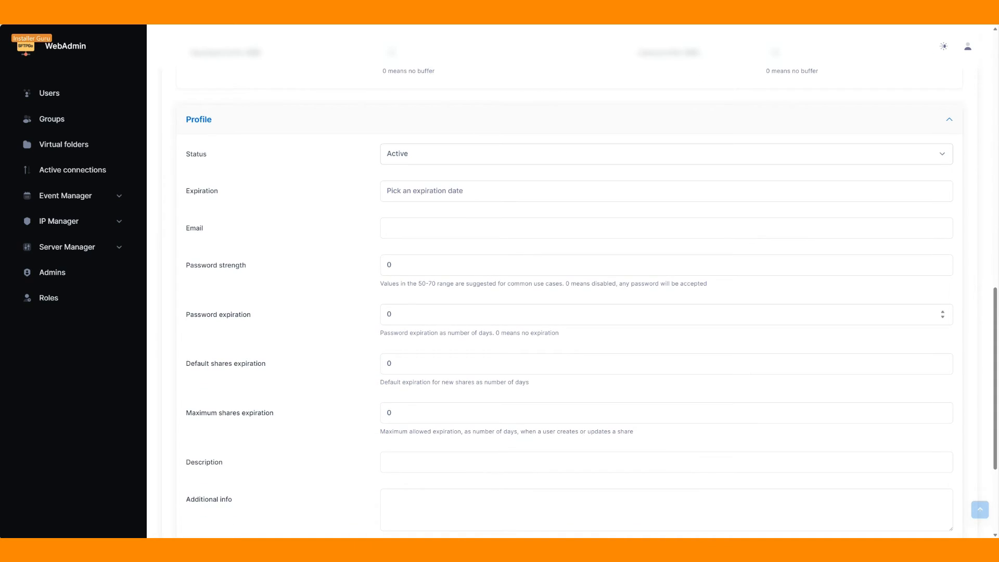
# - Expand and look over the user's profile and ACL access control sections
pyautogui.scroll(-3)
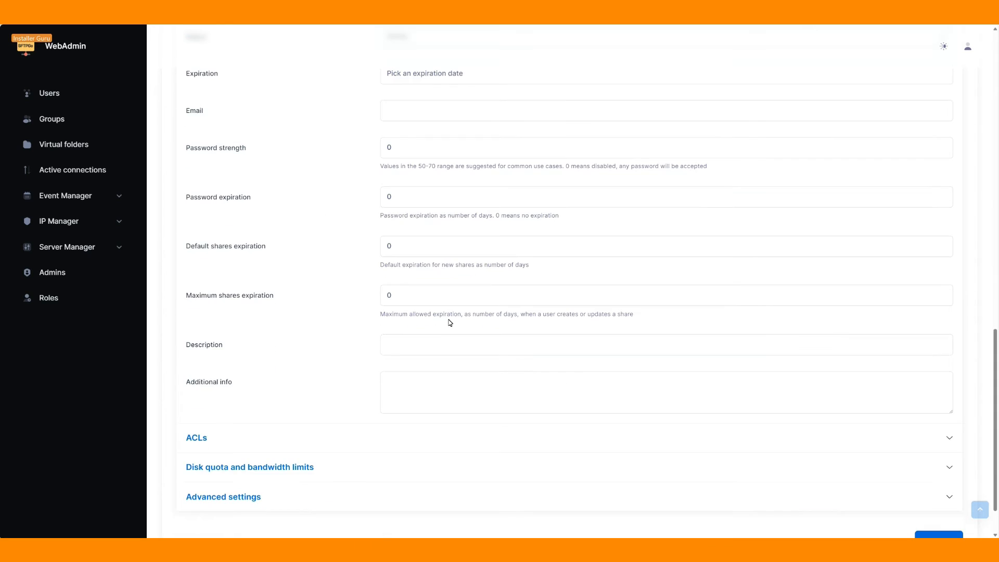
pyautogui.click(196, 437)
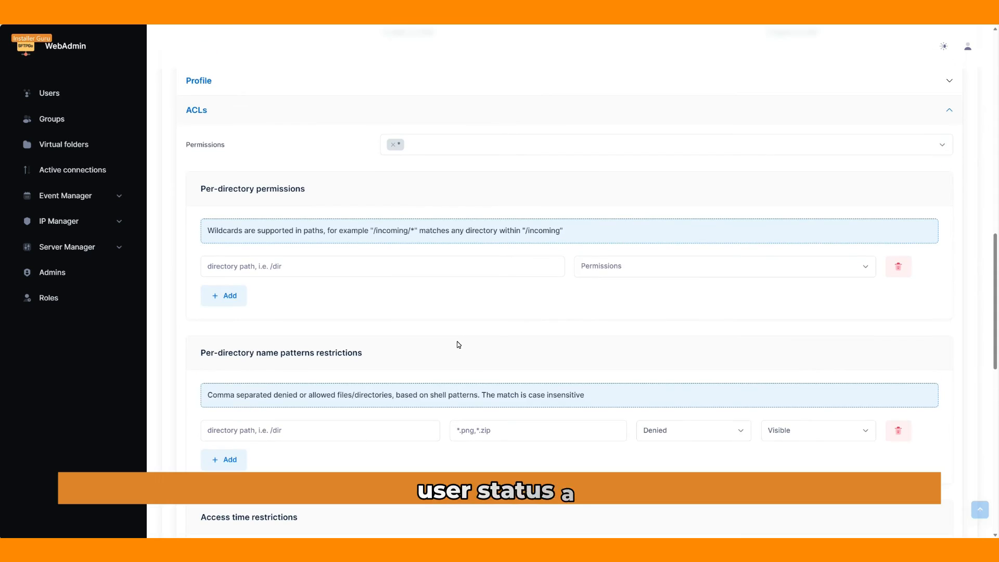
pyautogui.doubleClick(387, 230)
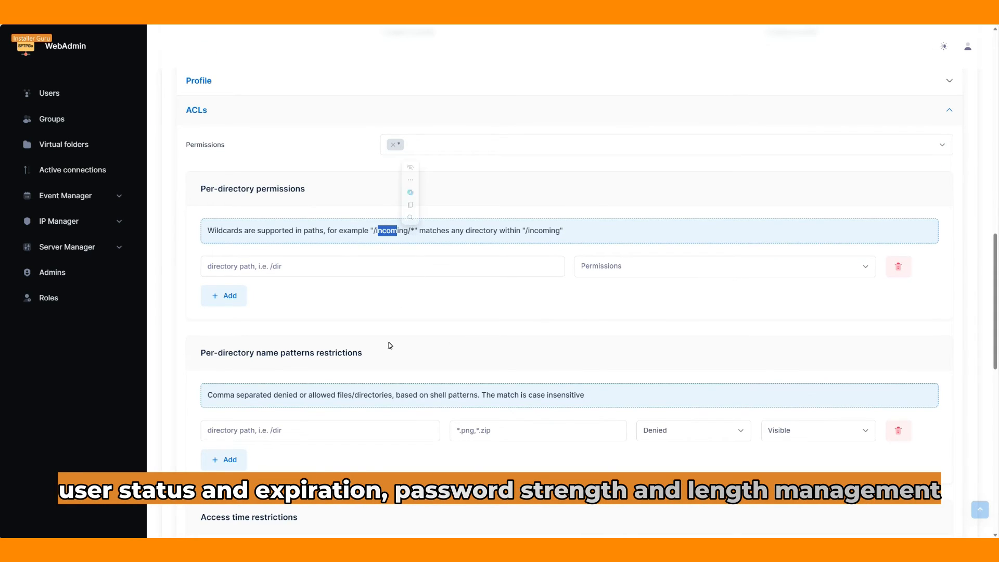
pyautogui.scroll(-3)
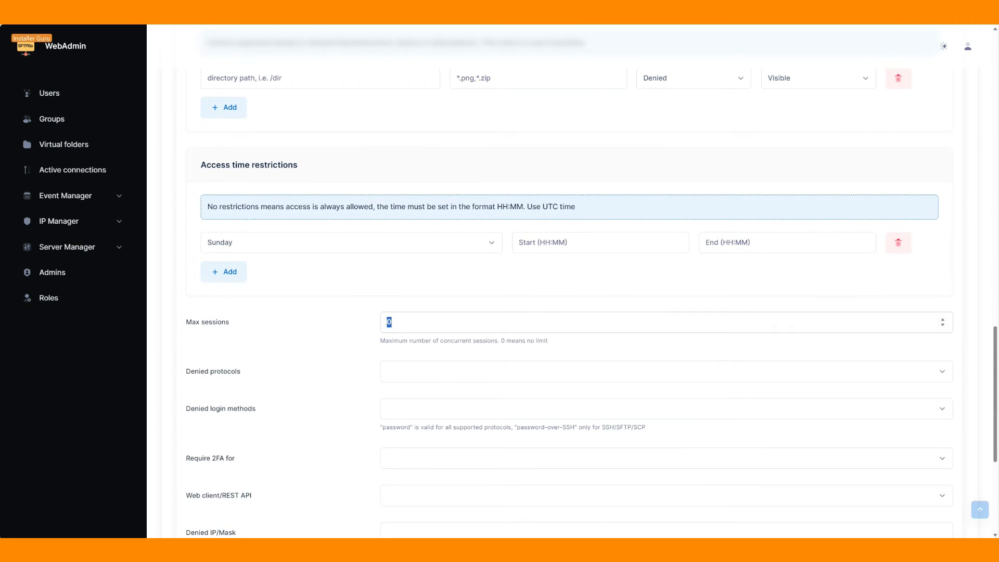
pyautogui.scroll(-3)
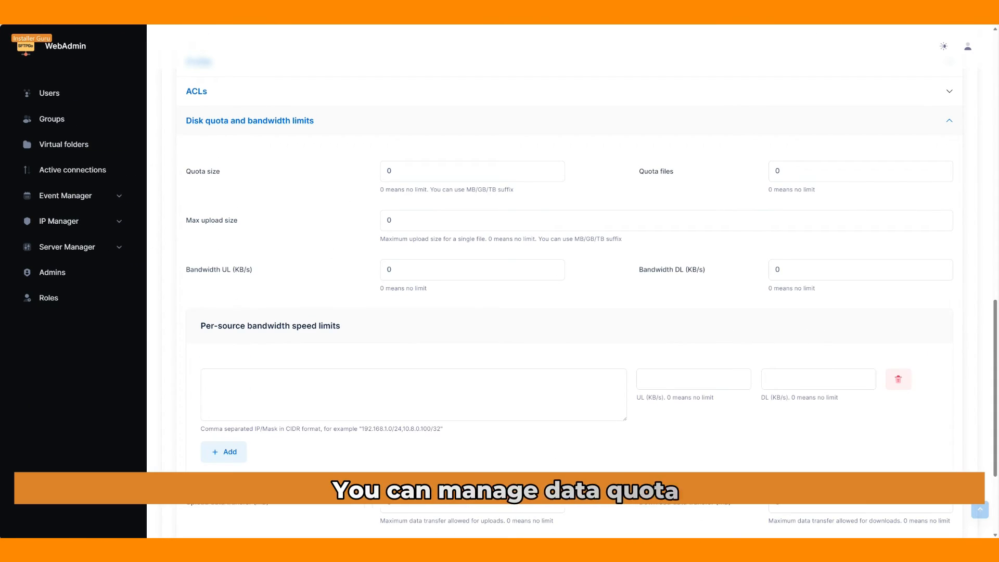
# - Set the disk quota size to 50M and expand the advanced settings
pyautogui.click(471, 171)
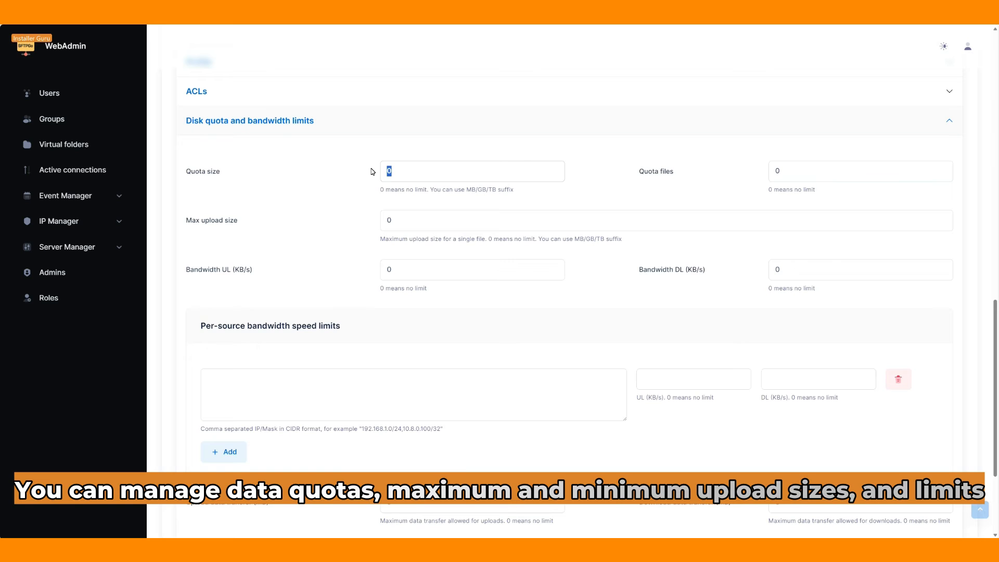
pyautogui.write('50M')
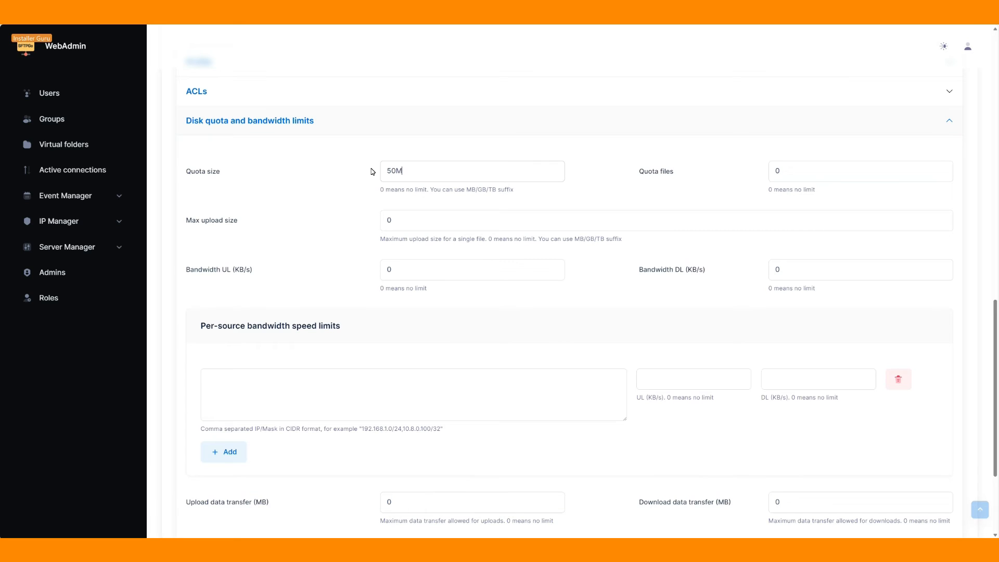
pyautogui.click(249, 120)
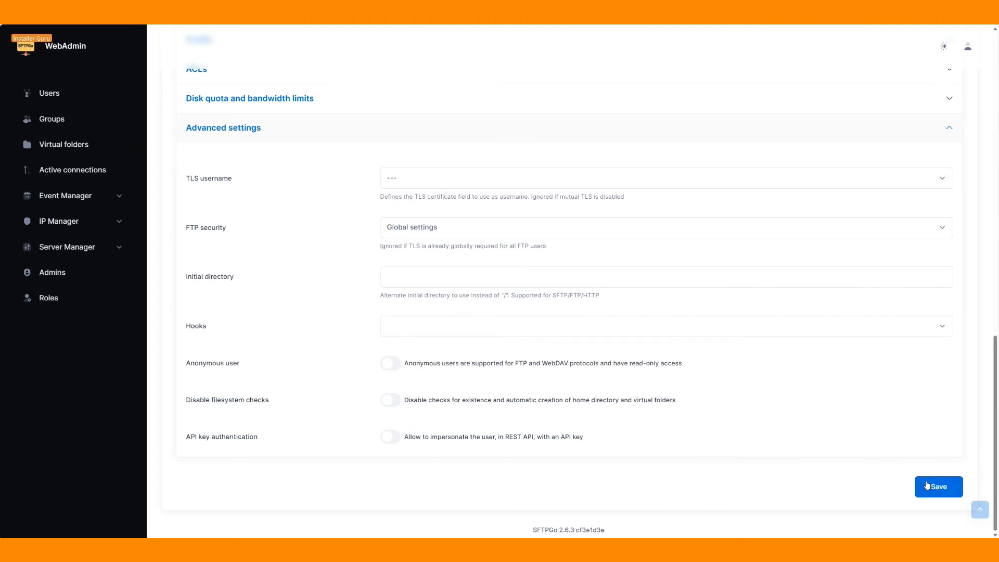
# - Save the new user account in SFTPGo WebAdmin
pyautogui.click(937, 486)
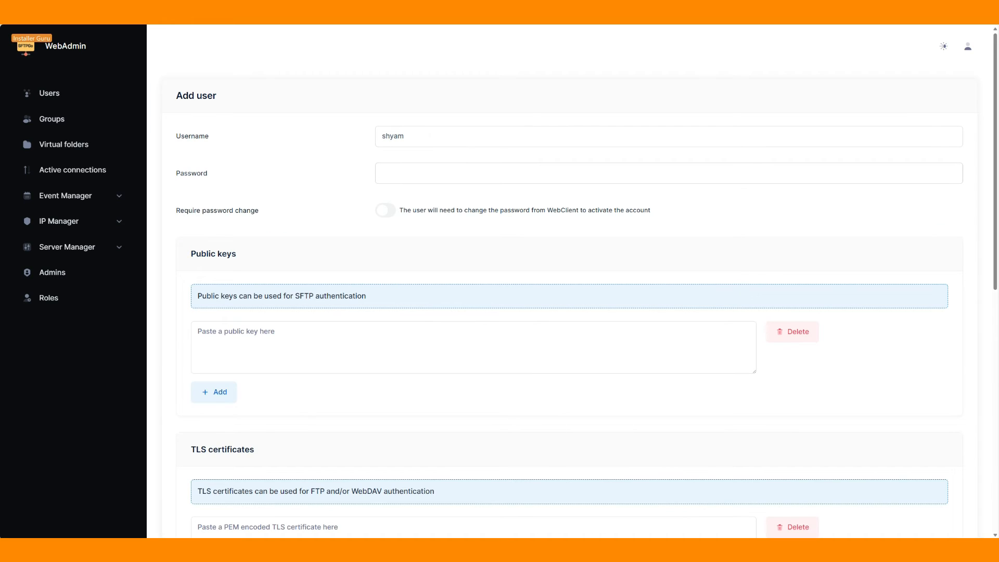
pyautogui.scroll(-3)
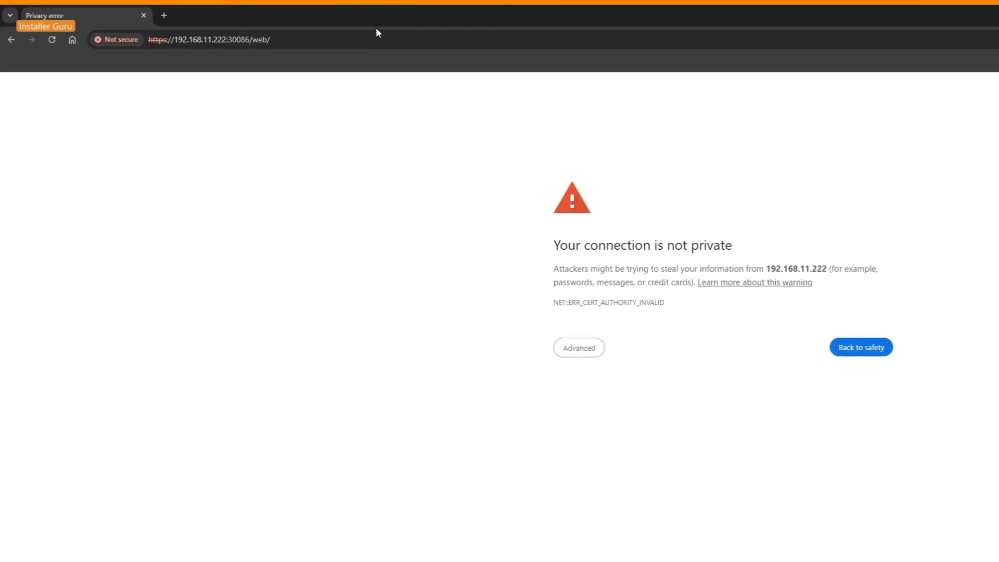
# - Proceed past the certificate warning and sign in to the SFTPGo WebClient
pyautogui.click(578, 347)
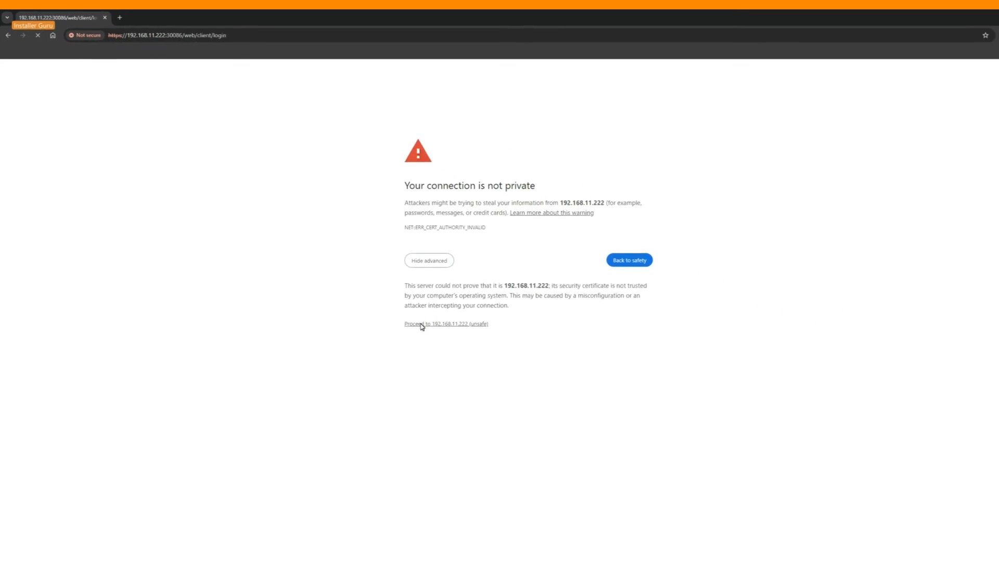
pyautogui.click(445, 323)
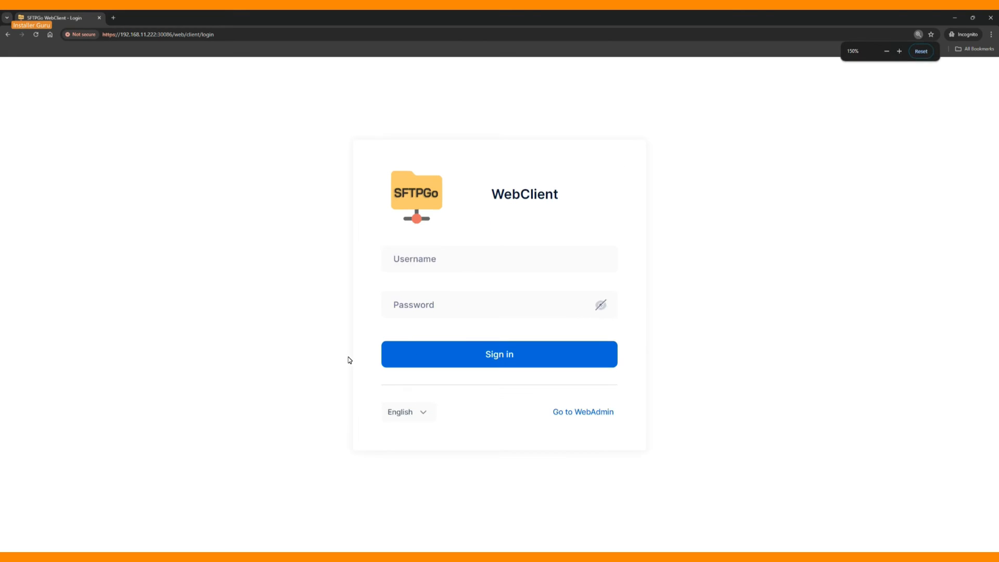
pyautogui.click(499, 354)
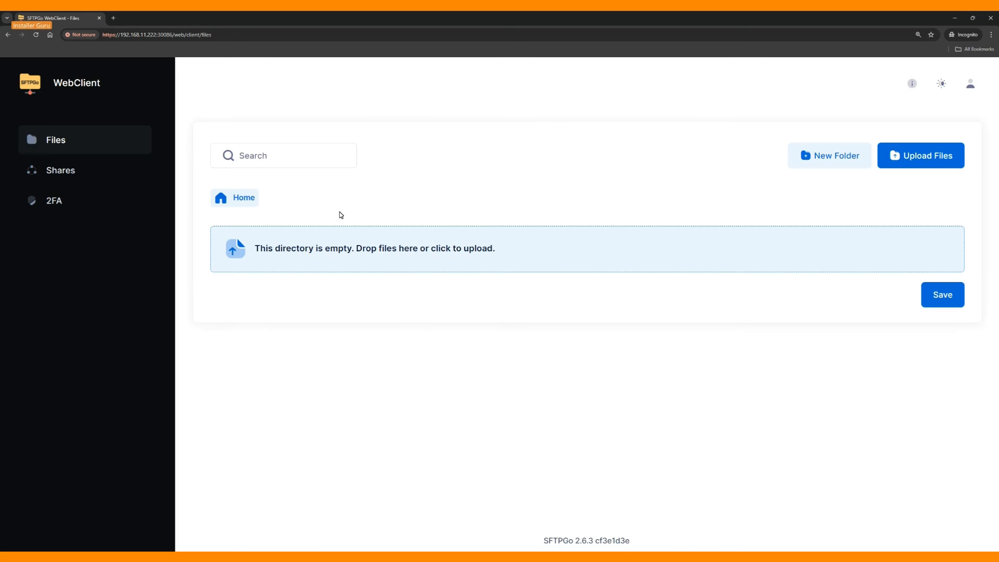
# - Upload the webp image and create a folder named 'test' in the WebClient home directory
pyautogui.click(920, 155)
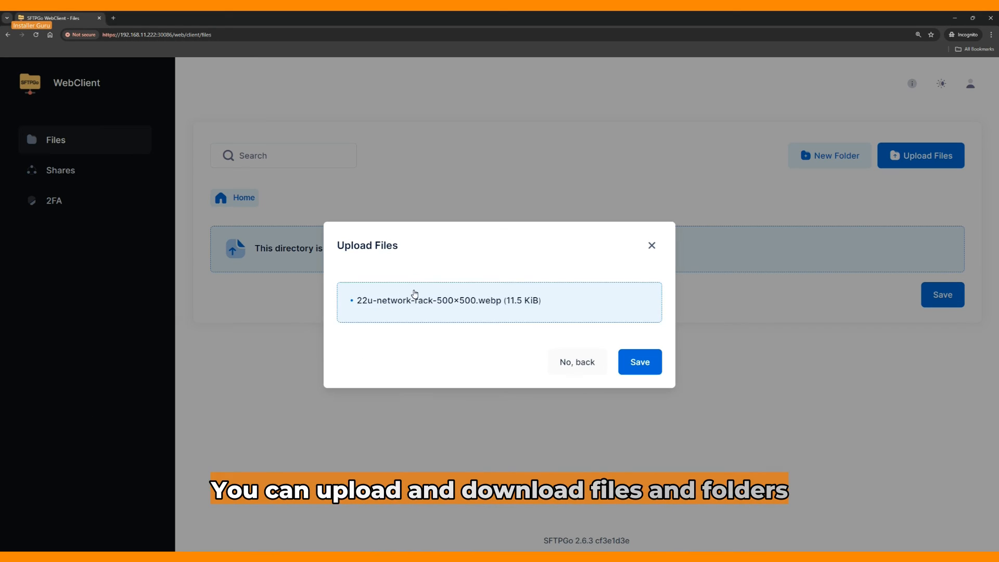
pyautogui.click(639, 361)
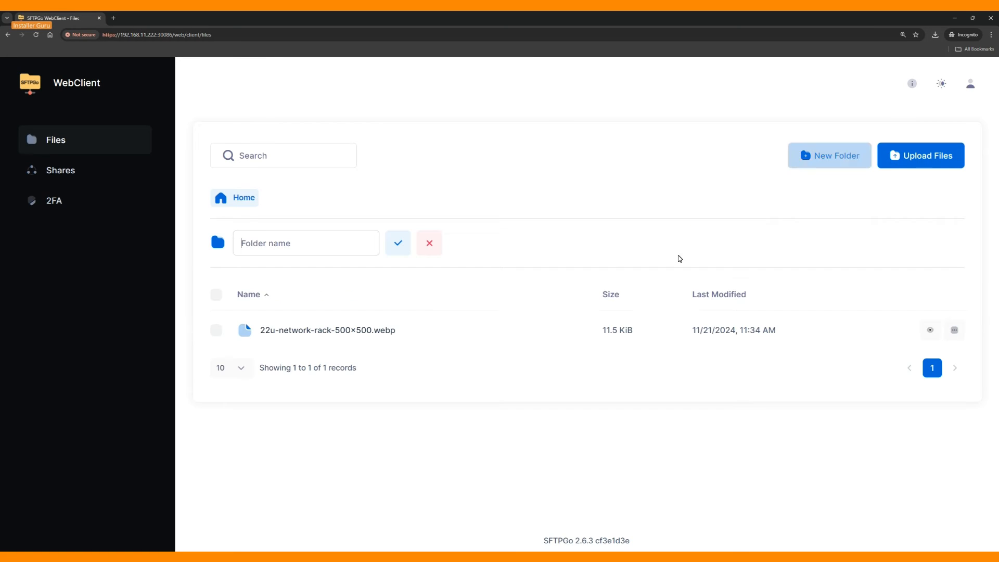
pyautogui.write('test')
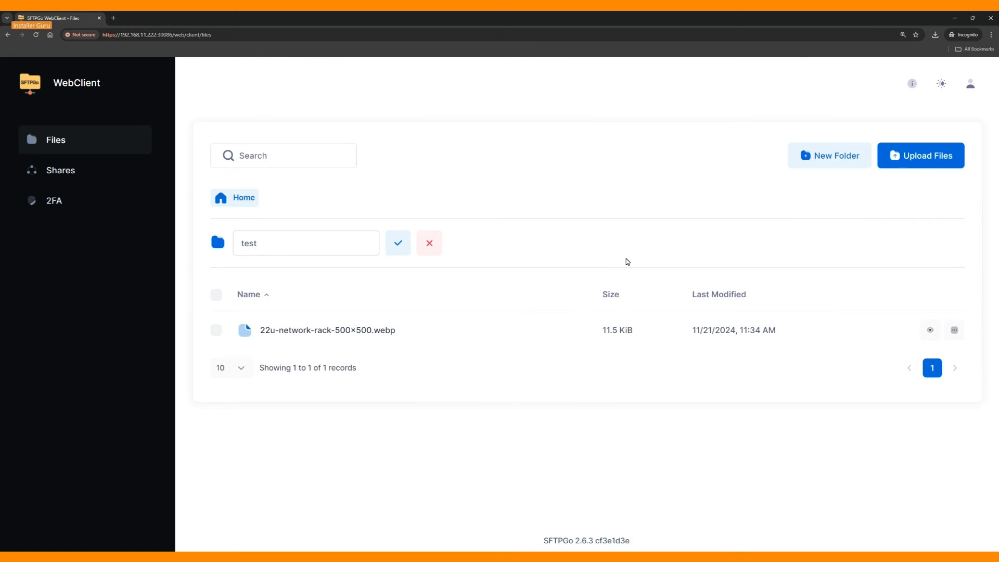
pyautogui.click(397, 243)
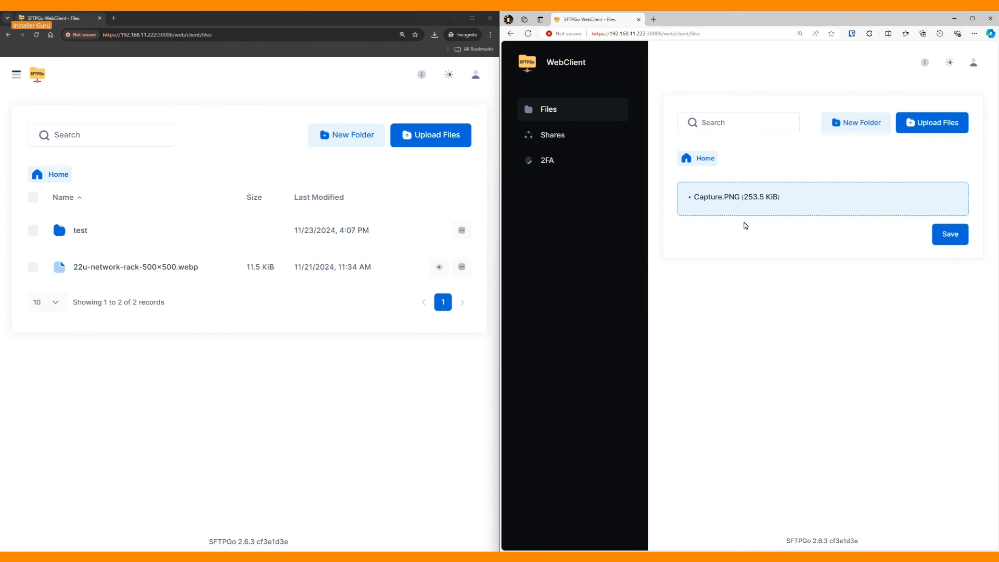
# - Upload Capture.PNG for the second user, switch to dark theme and use the account menu
pyautogui.click(948, 234)
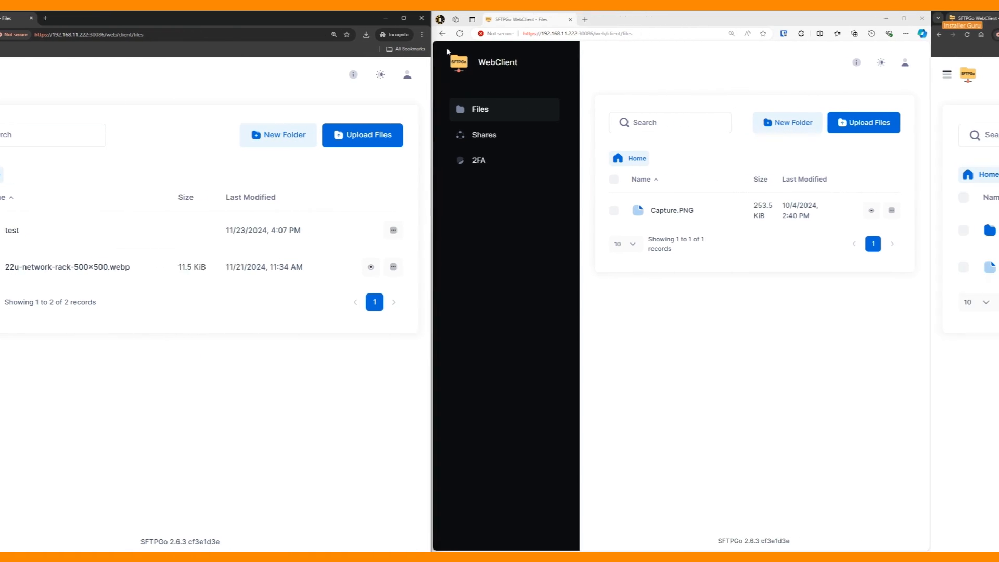
pyautogui.click(972, 62)
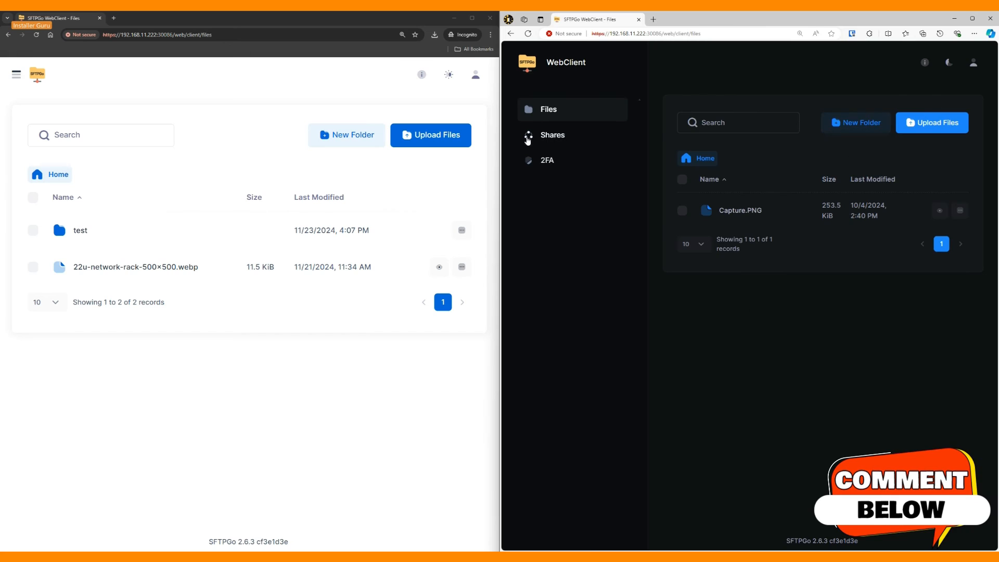
pyautogui.click(972, 62)
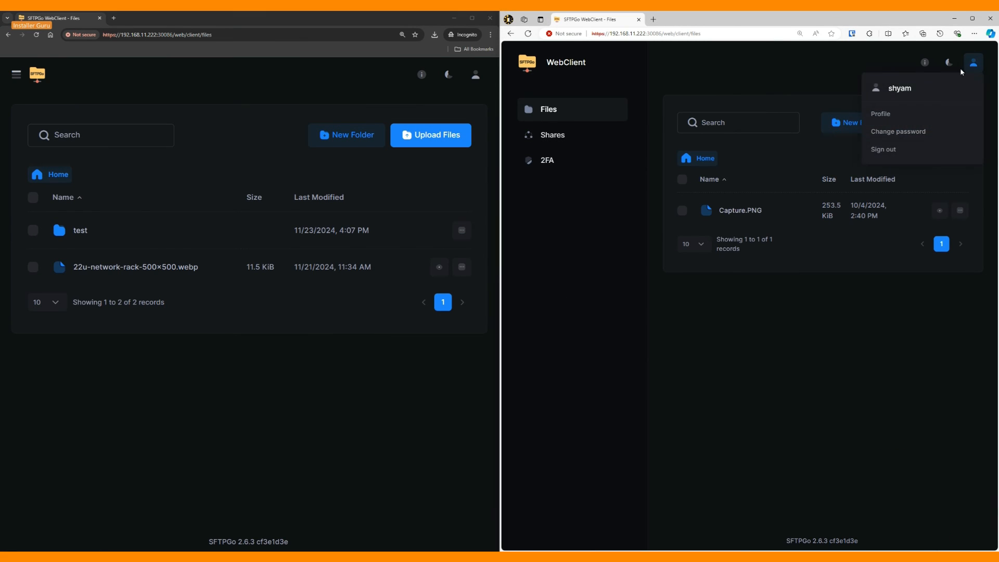
pyautogui.click(880, 114)
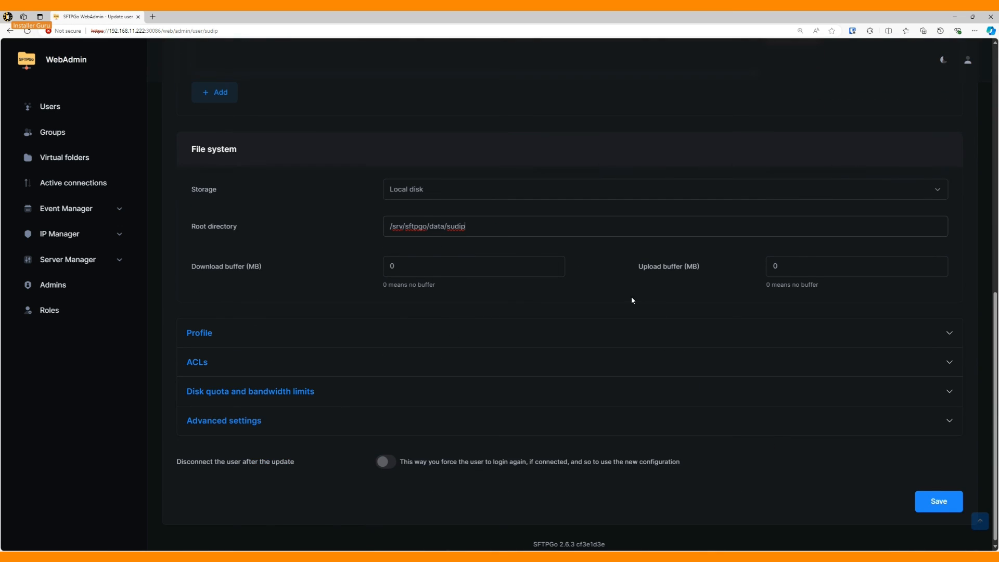
# - Review user sudip's permissions and access settings, then expand Server Manager in the sidebar
pyautogui.click(196, 362)
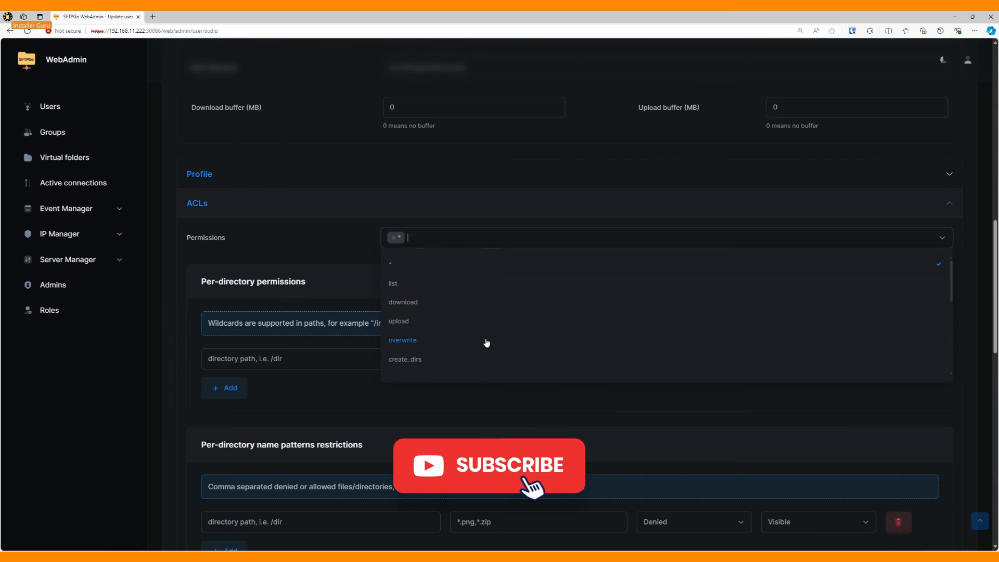
pyautogui.scroll(-3)
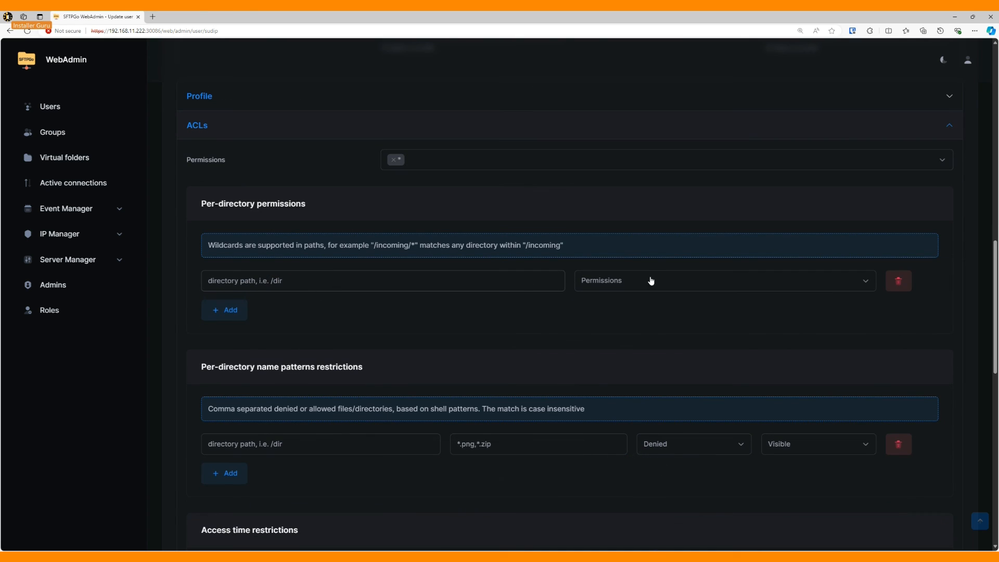
pyautogui.scroll(-3)
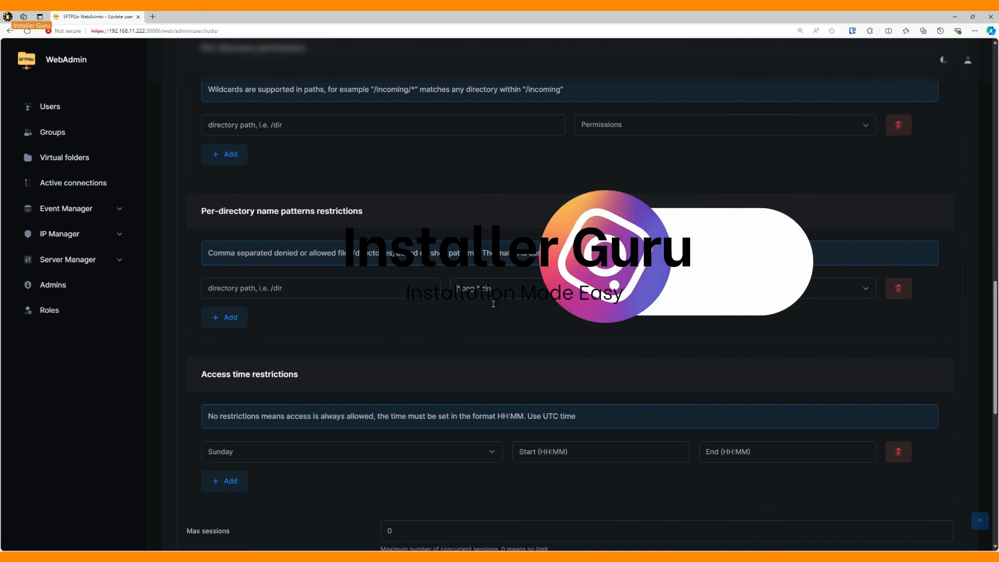
pyautogui.scroll(-3)
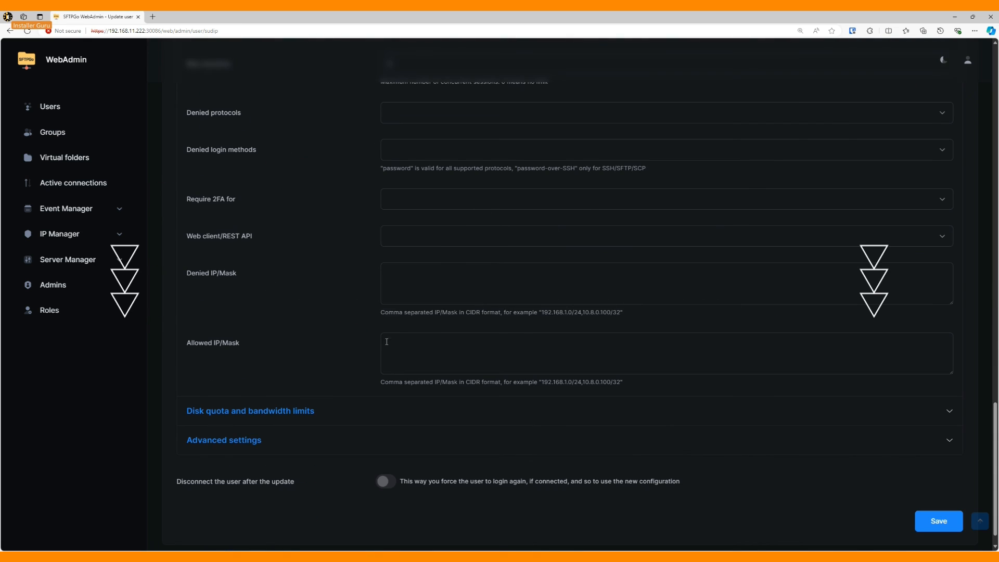
pyautogui.click(68, 259)
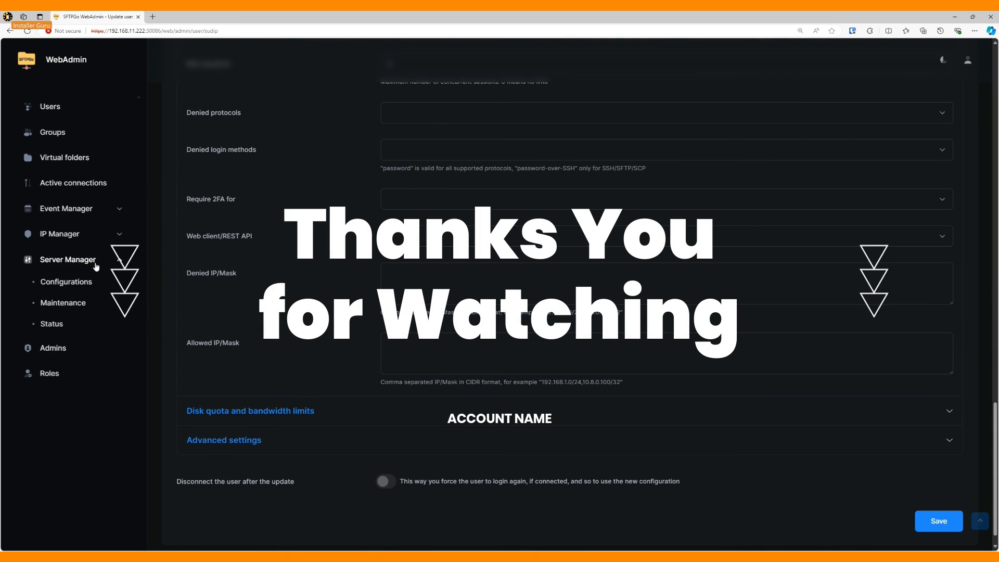